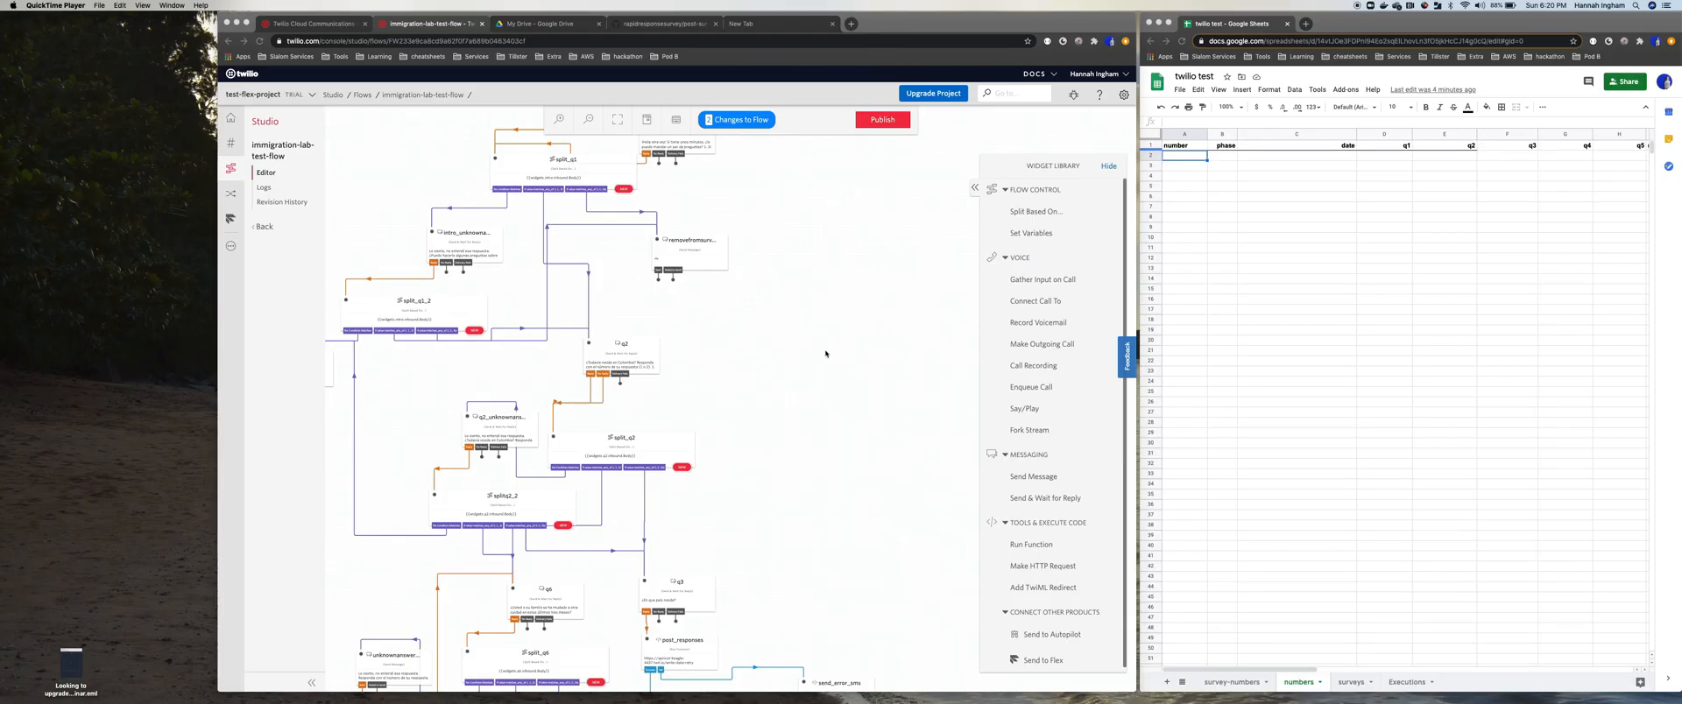
mouse_move(894, 346)
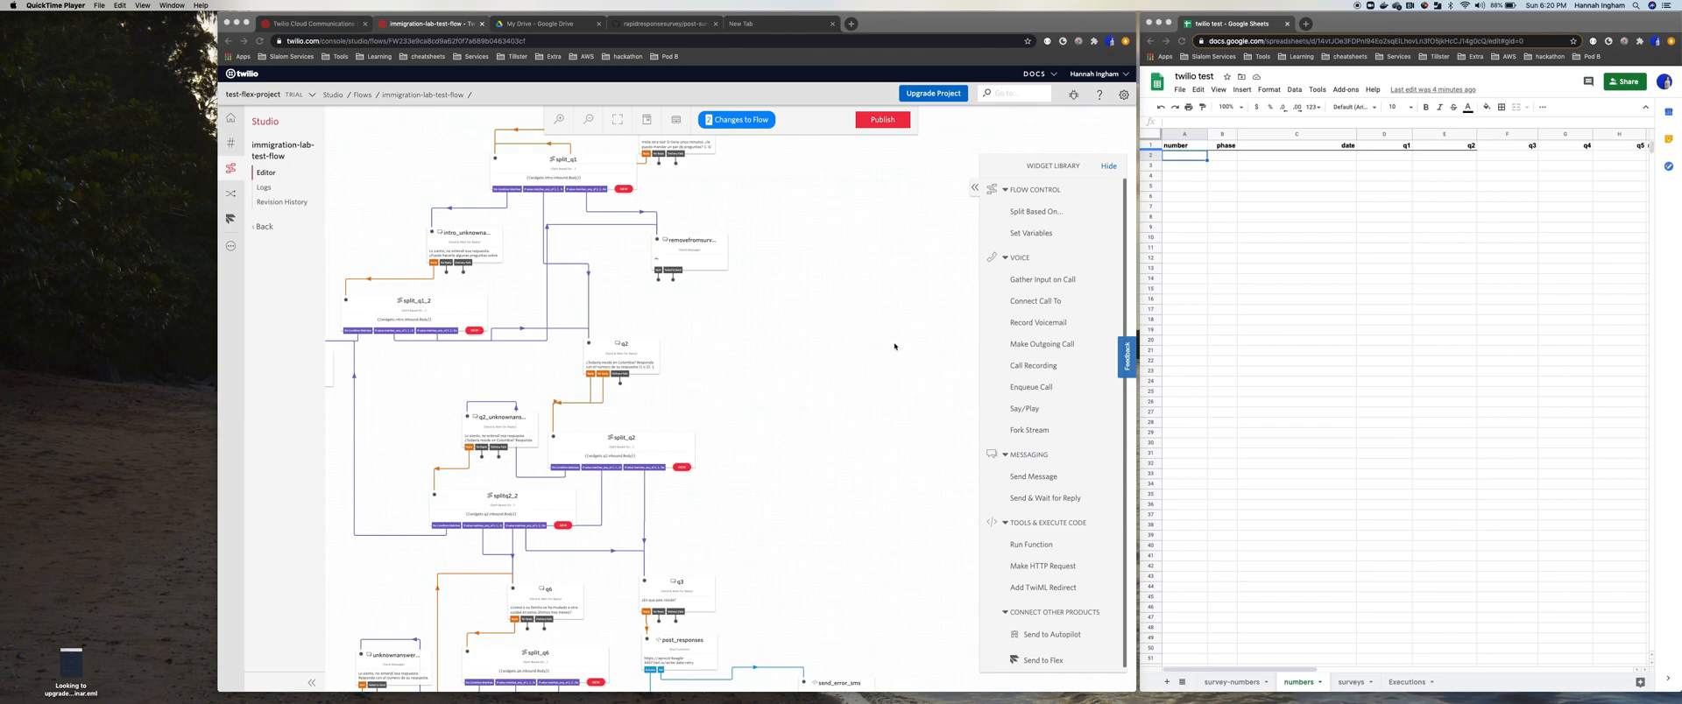
mouse_move(895, 334)
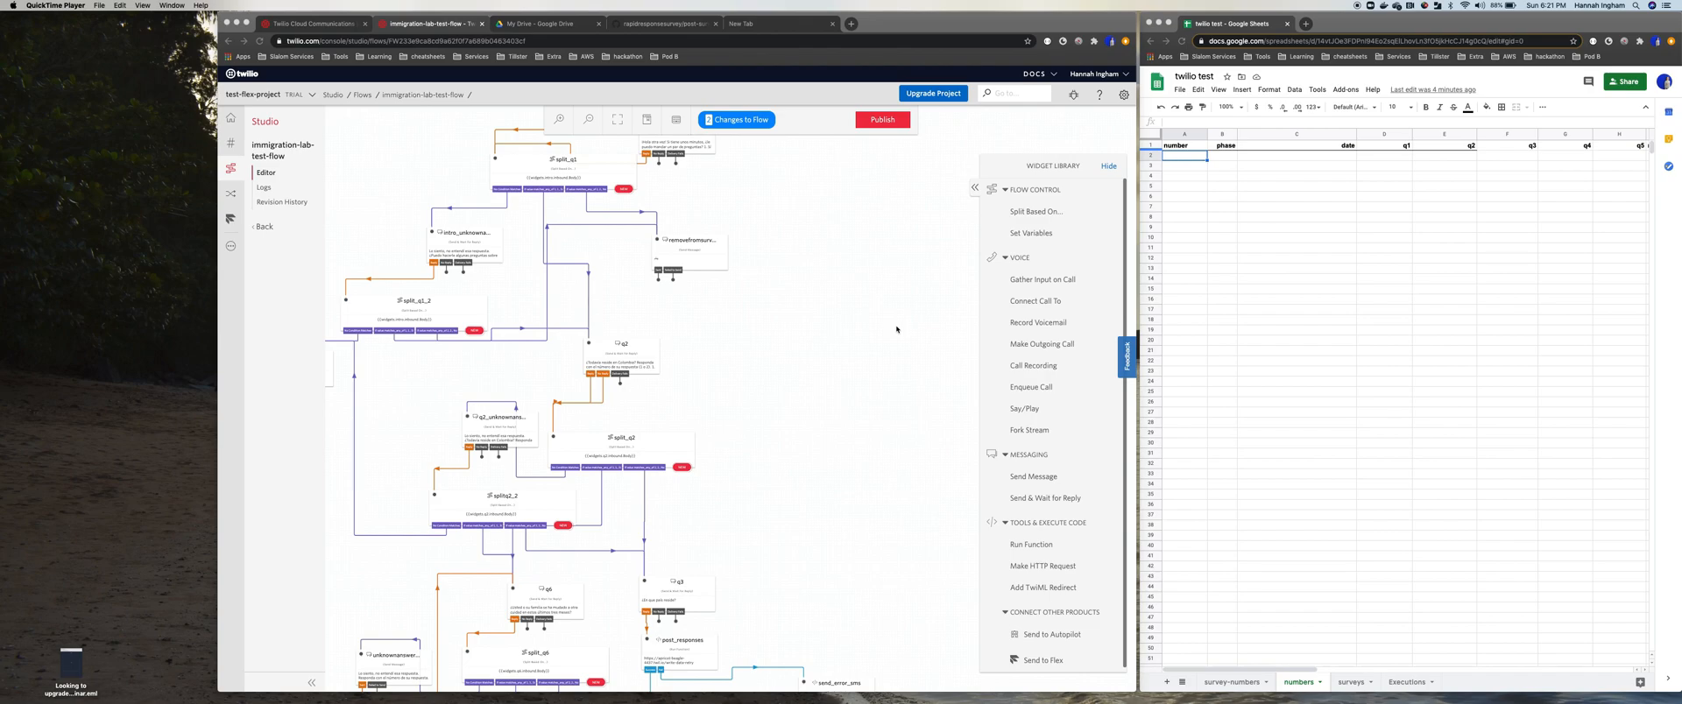
View the raw code of post-survey-data-handler.js in the twilio-functions folder on GitHub
left_click(665, 24)
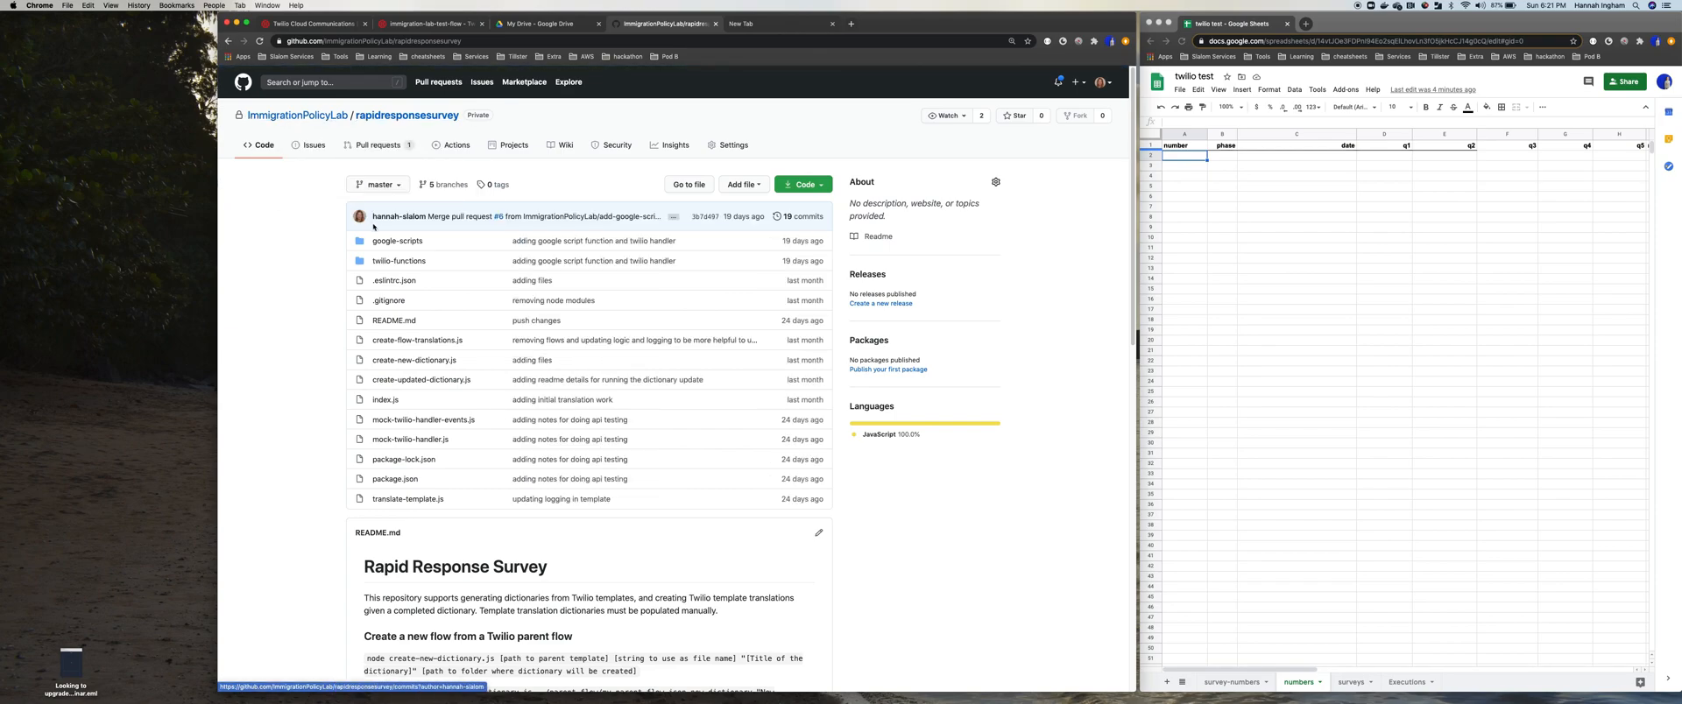
left_click(398, 260)
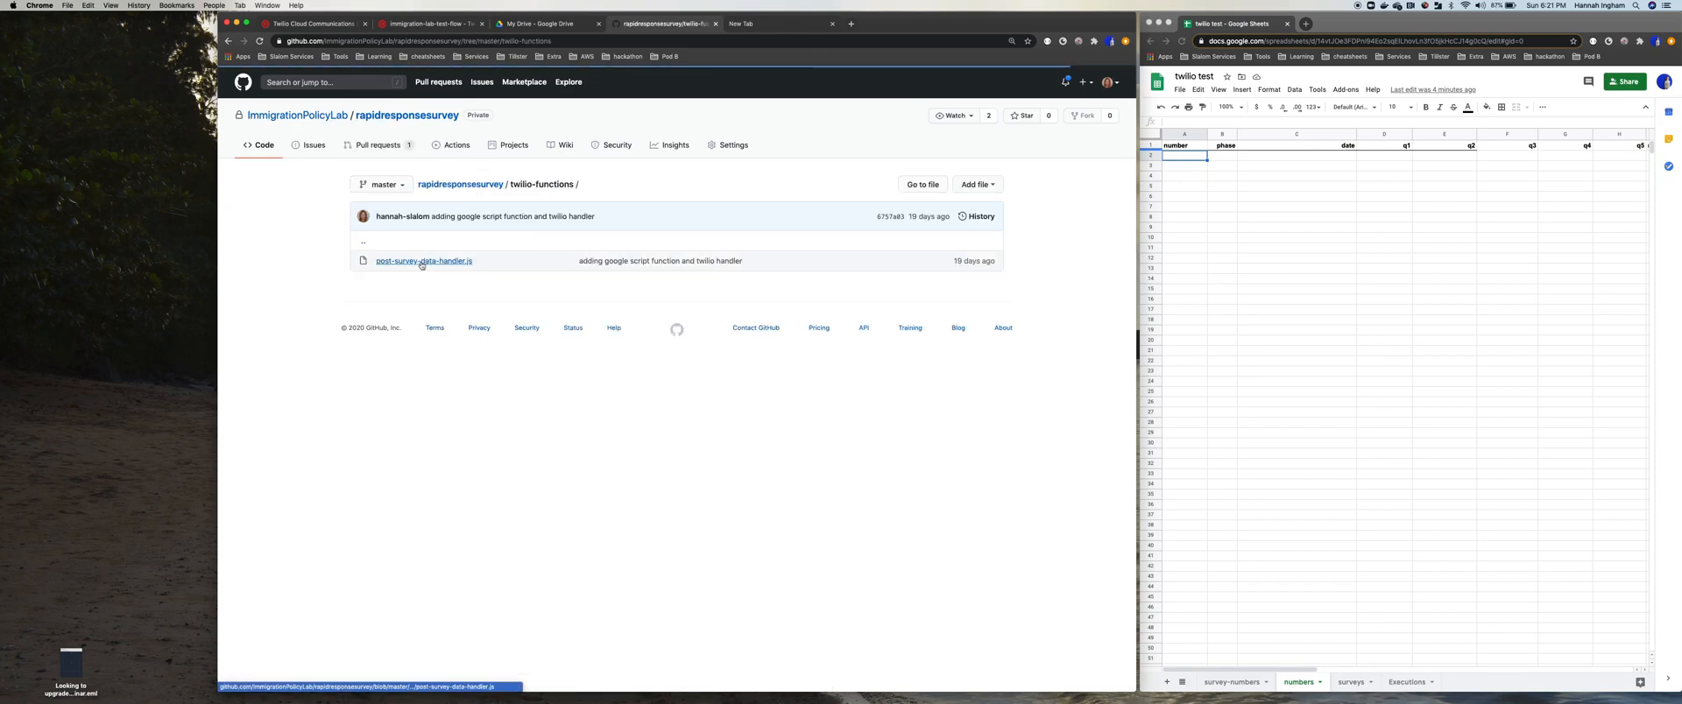
mouse_move(422, 260)
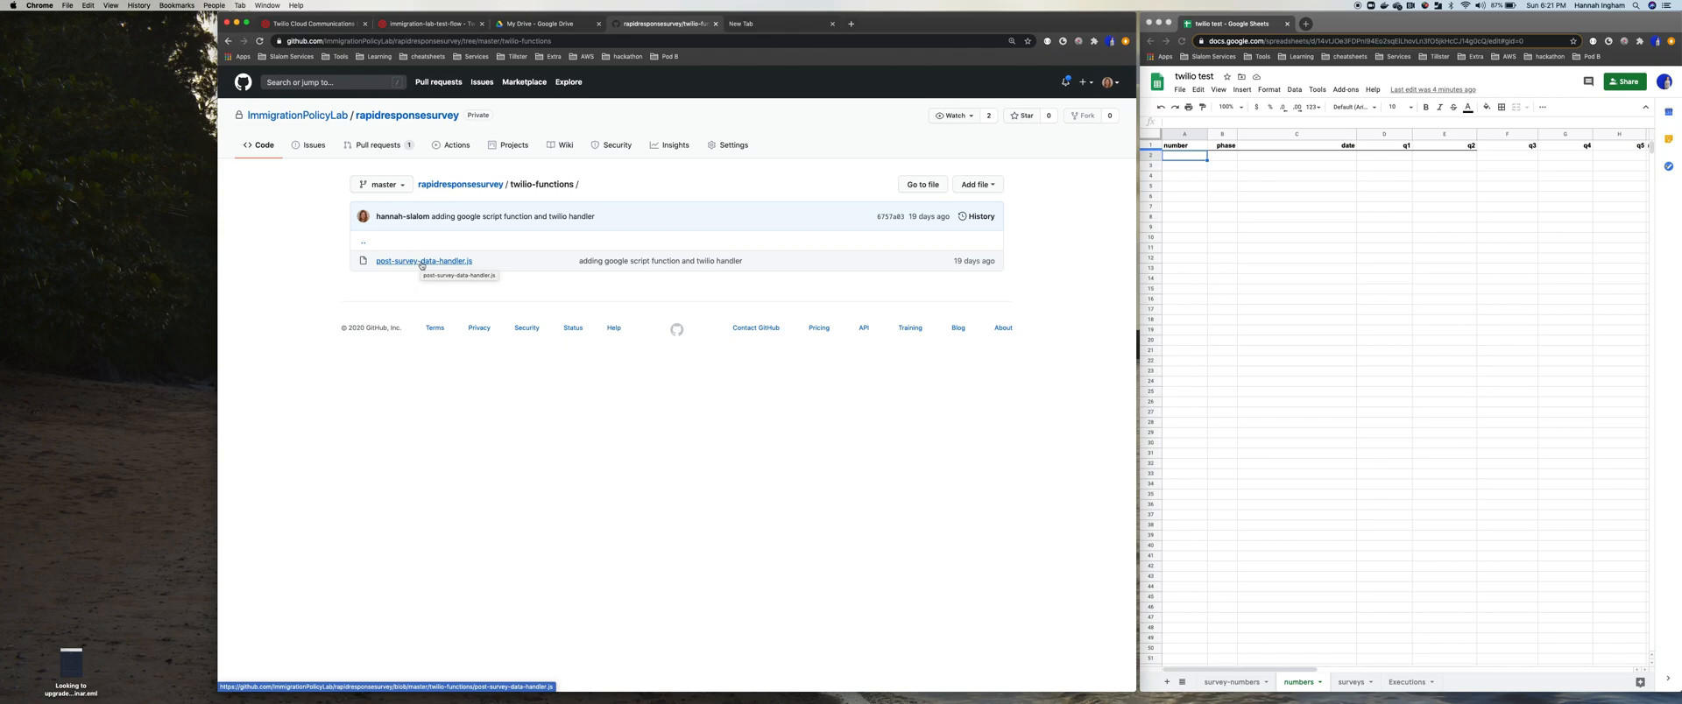
left_click(424, 262)
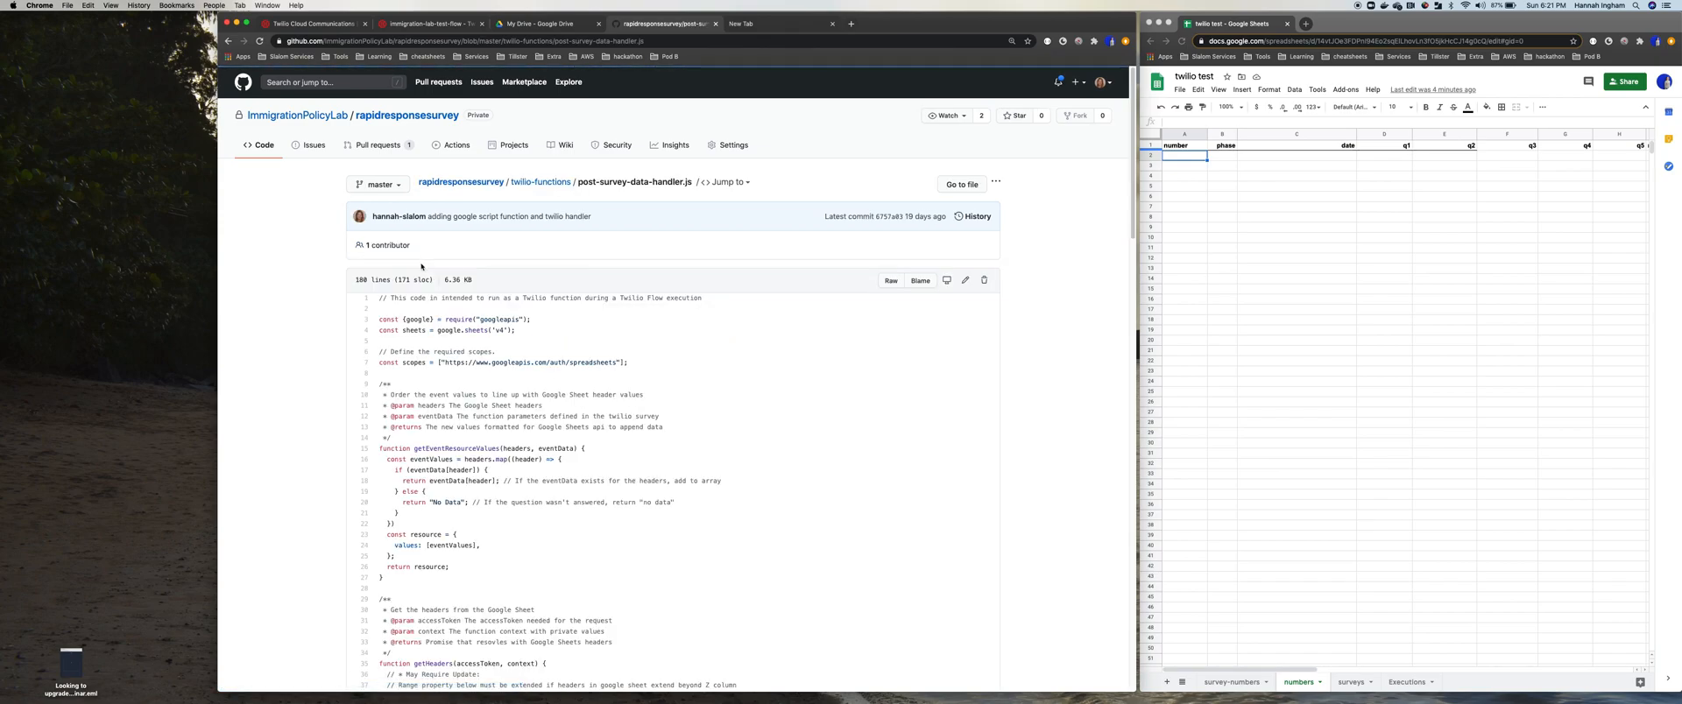
mouse_move(474, 336)
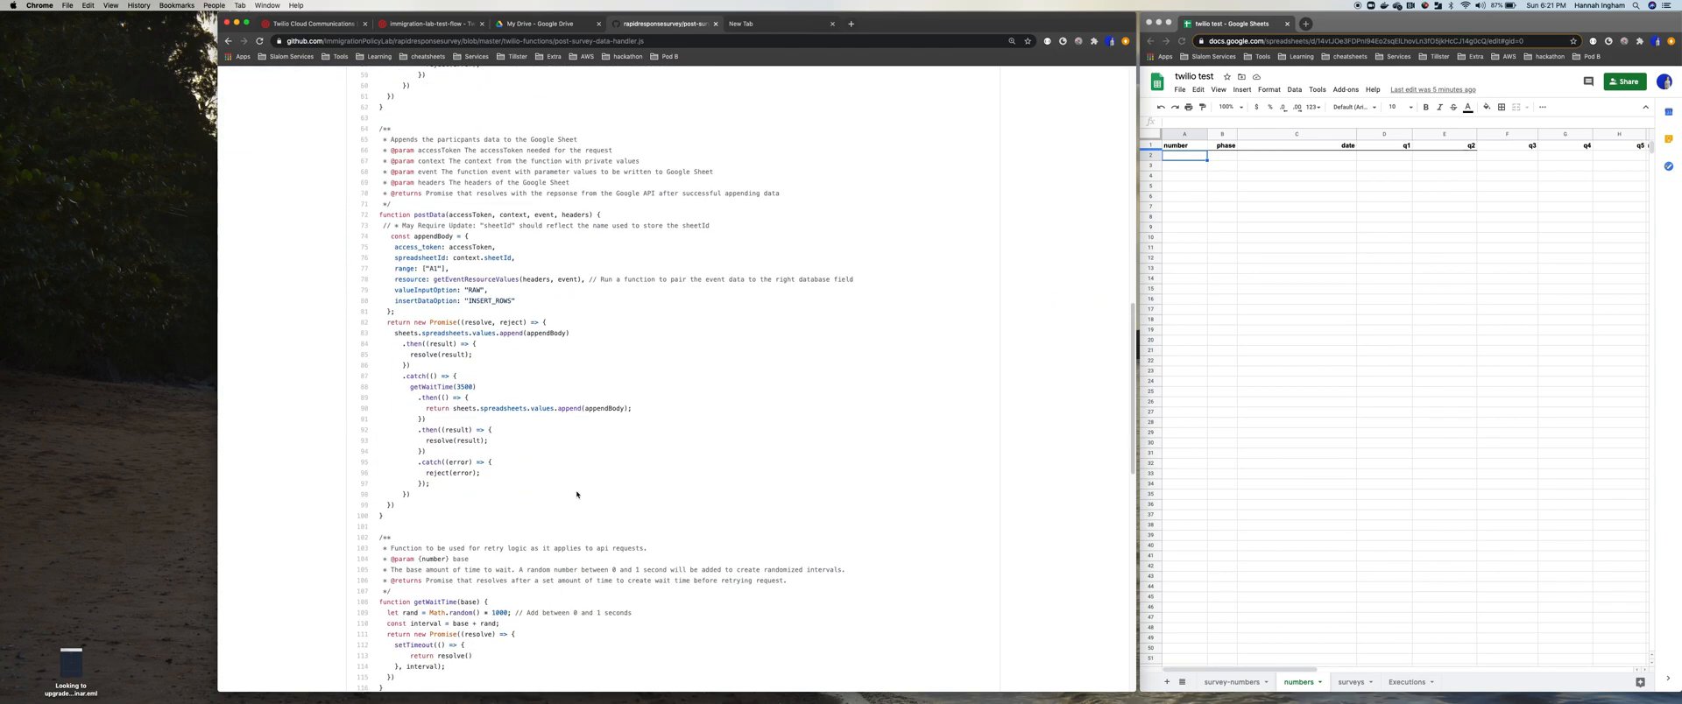
scroll("down", 3)
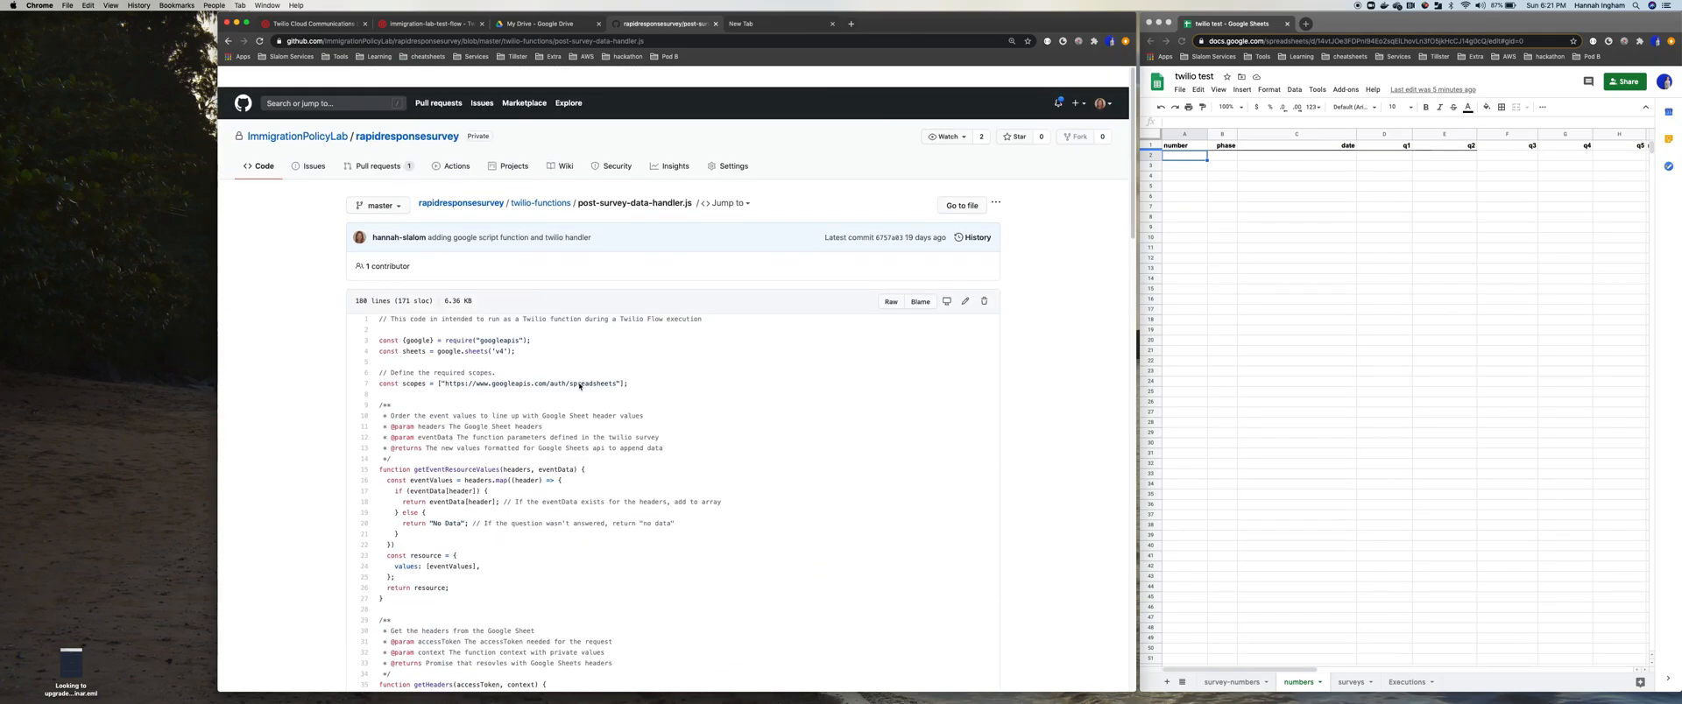
left_click(890, 302)
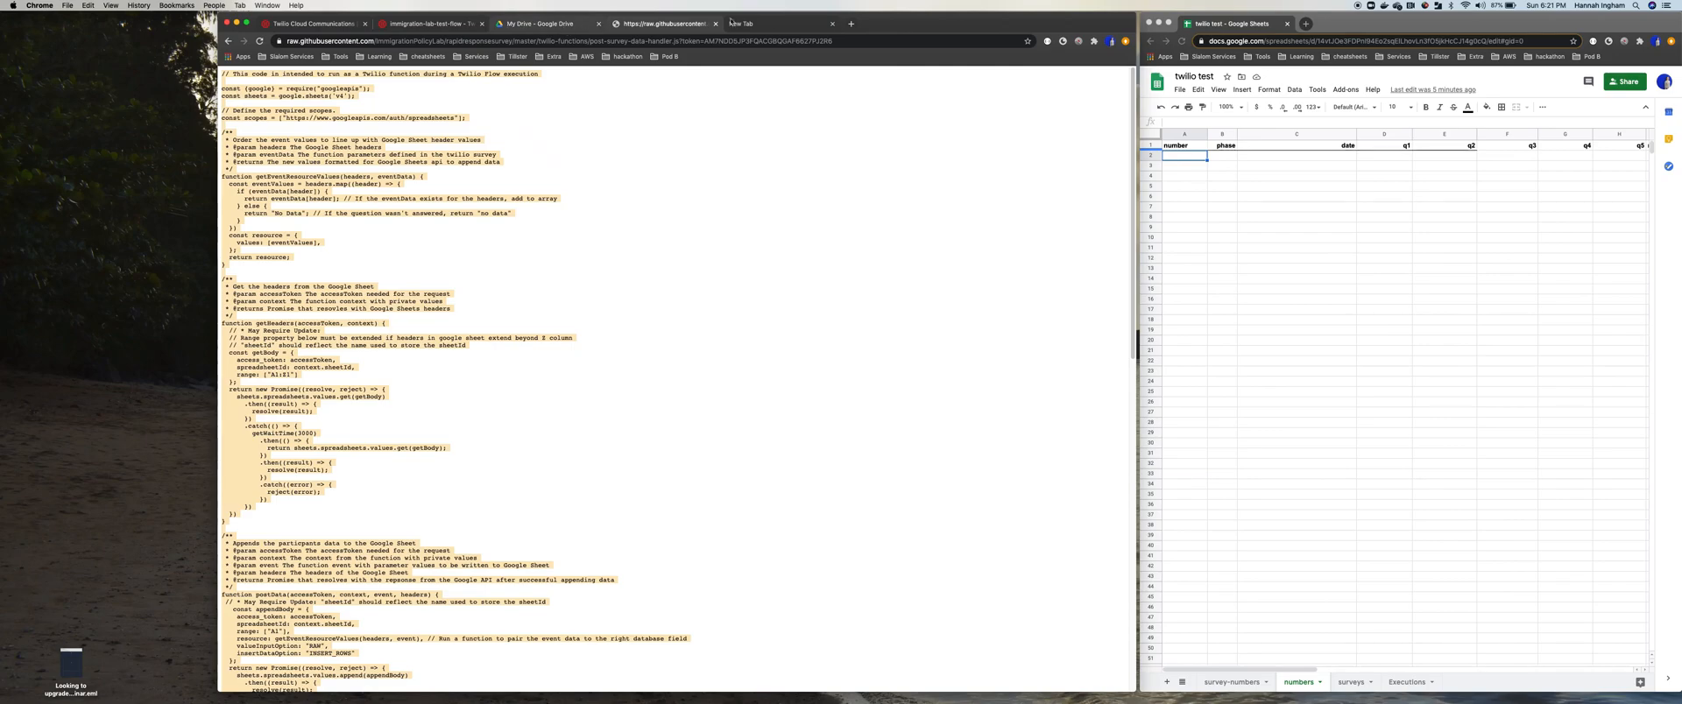
Switch to the Twilio Functions (Classic) list showing write-data-with-retry, send-error and post-data
left_click(311, 24)
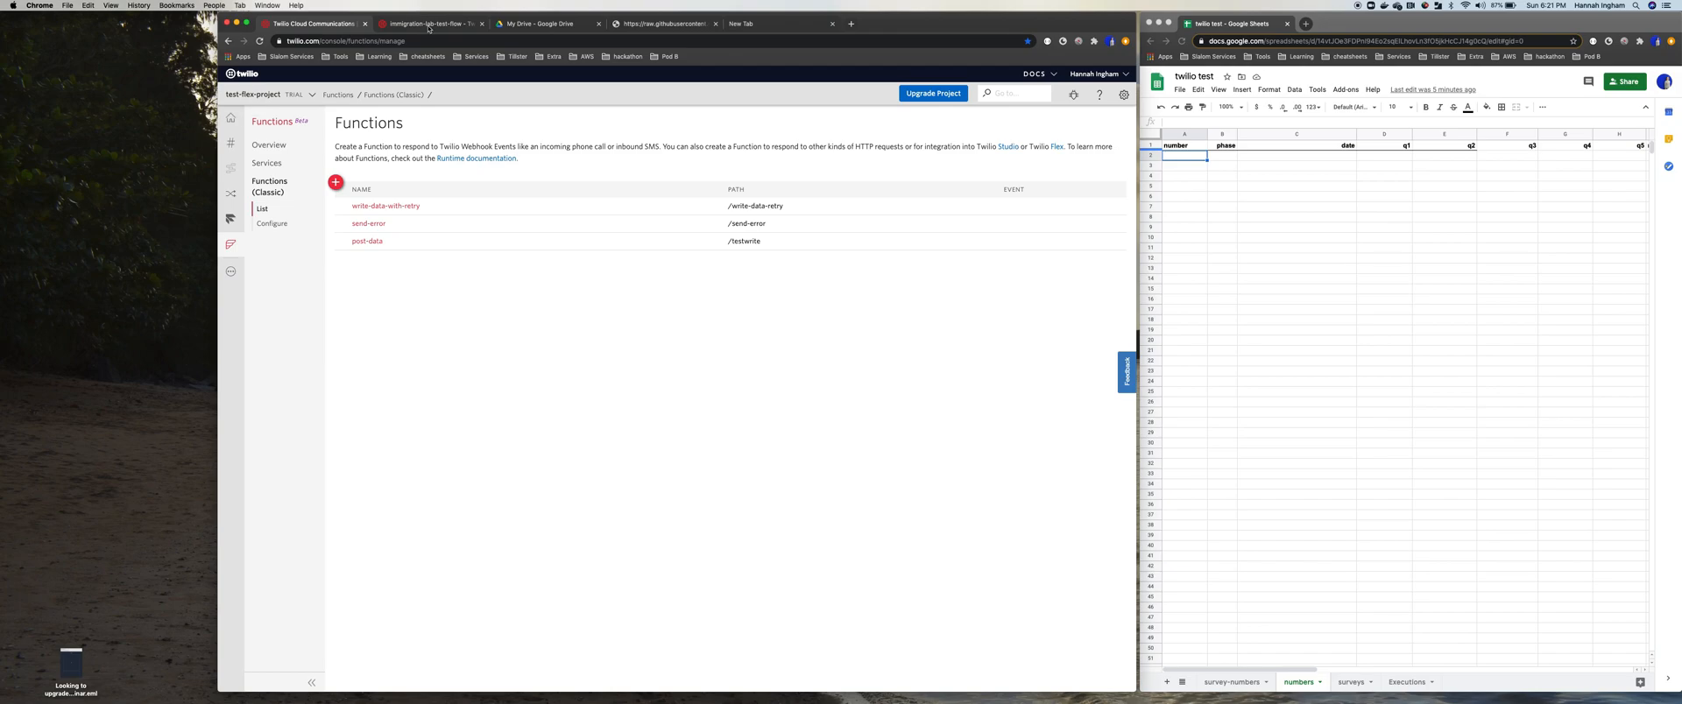
Switch back to the immigration-lab-test-flow Studio editor tab
left_click(429, 23)
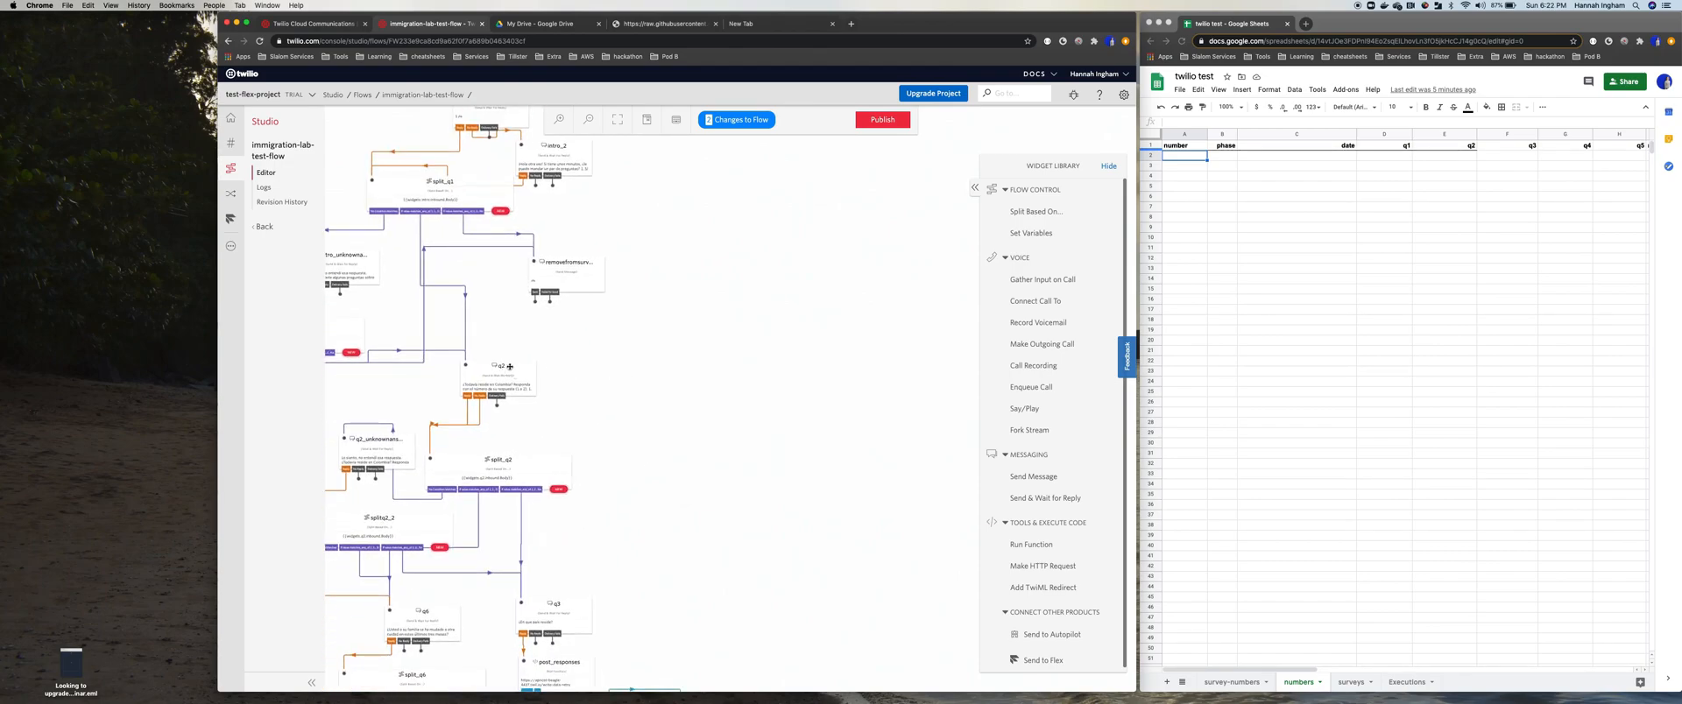
mouse_move(1043, 431)
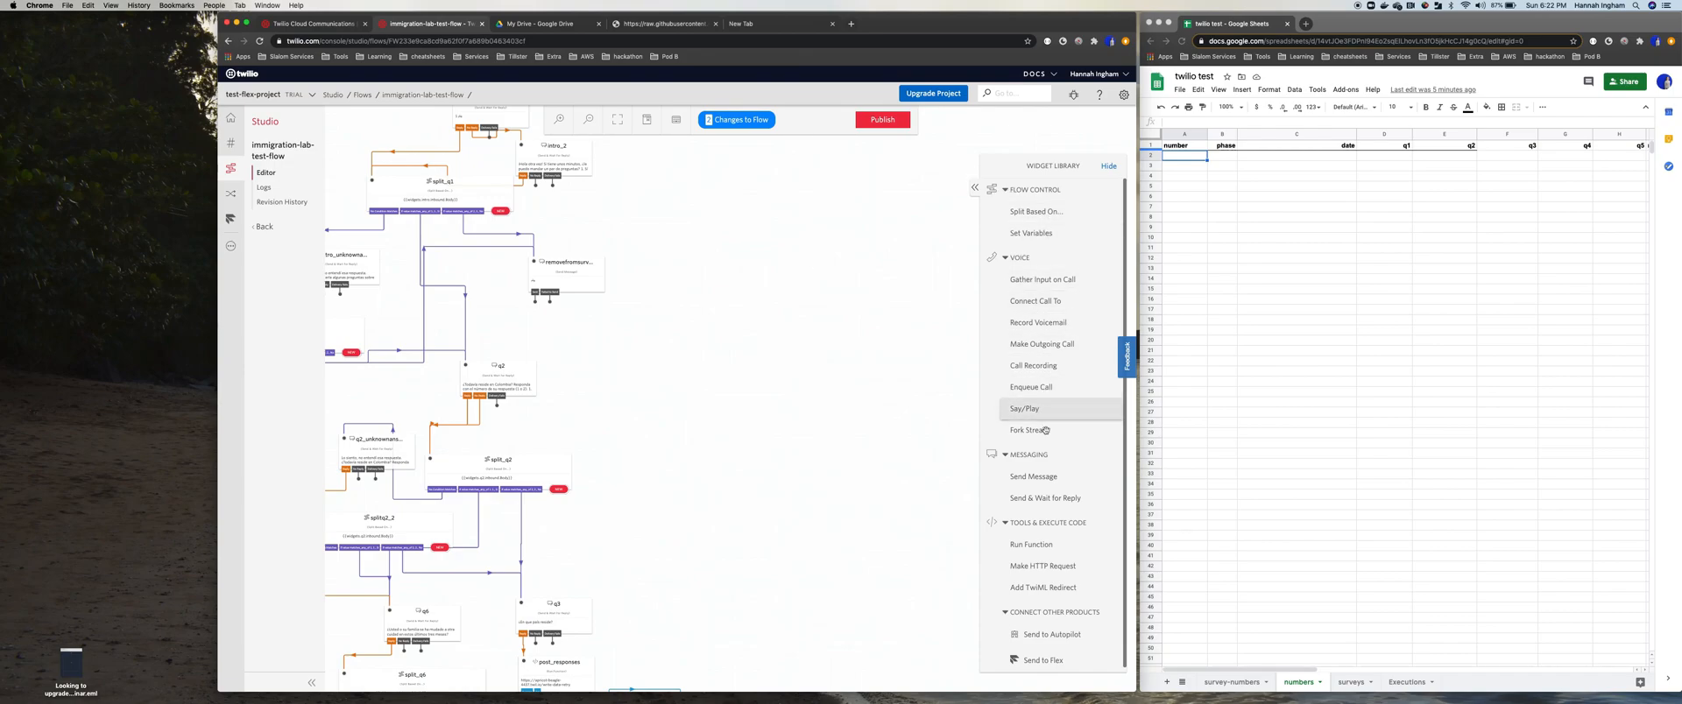
mouse_move(1031, 545)
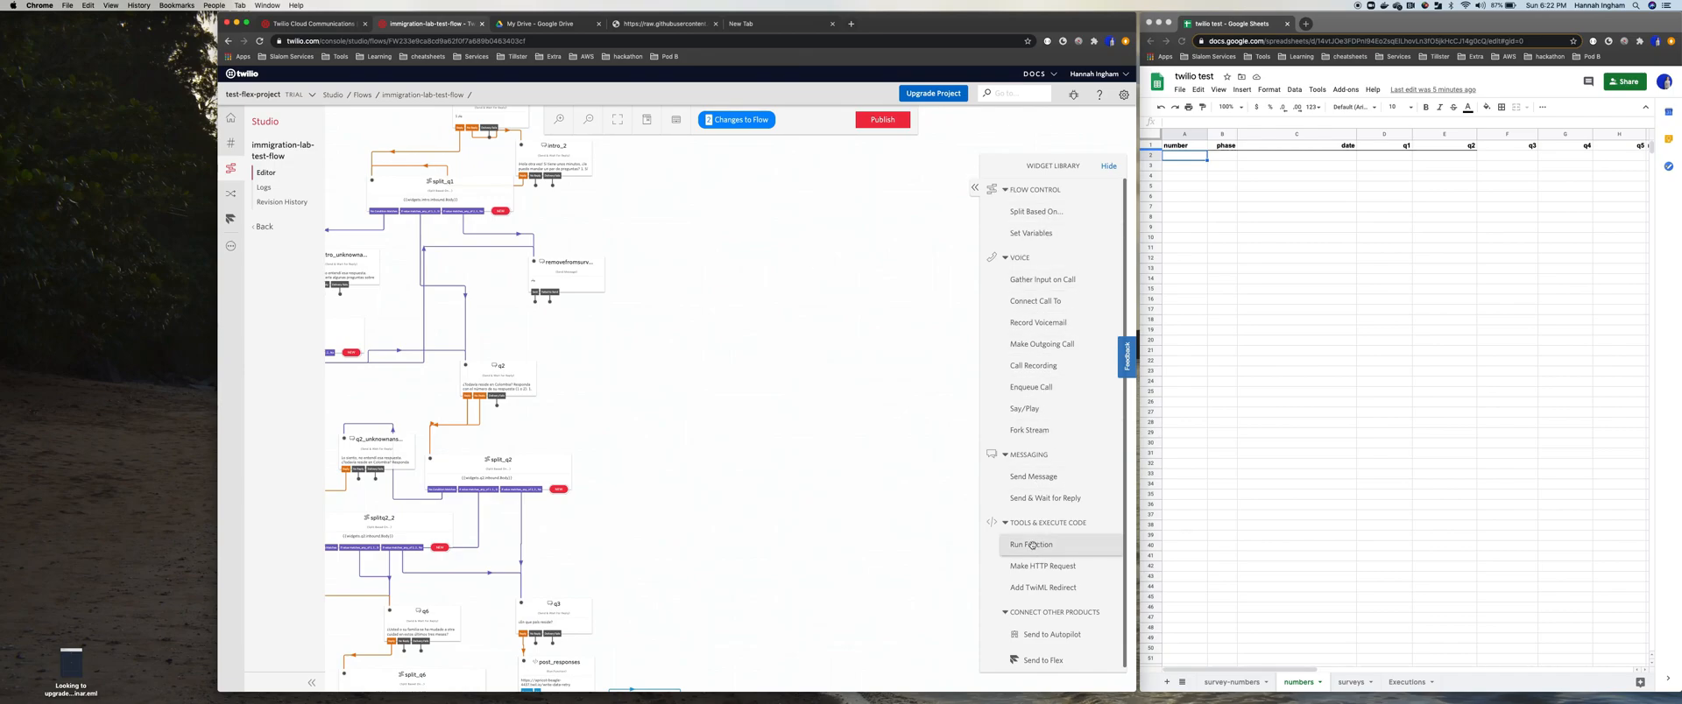
Add a Run Function widget function_1 to the canvas and review its Function URL choices
left_click_drag(1029, 545, 654, 410)
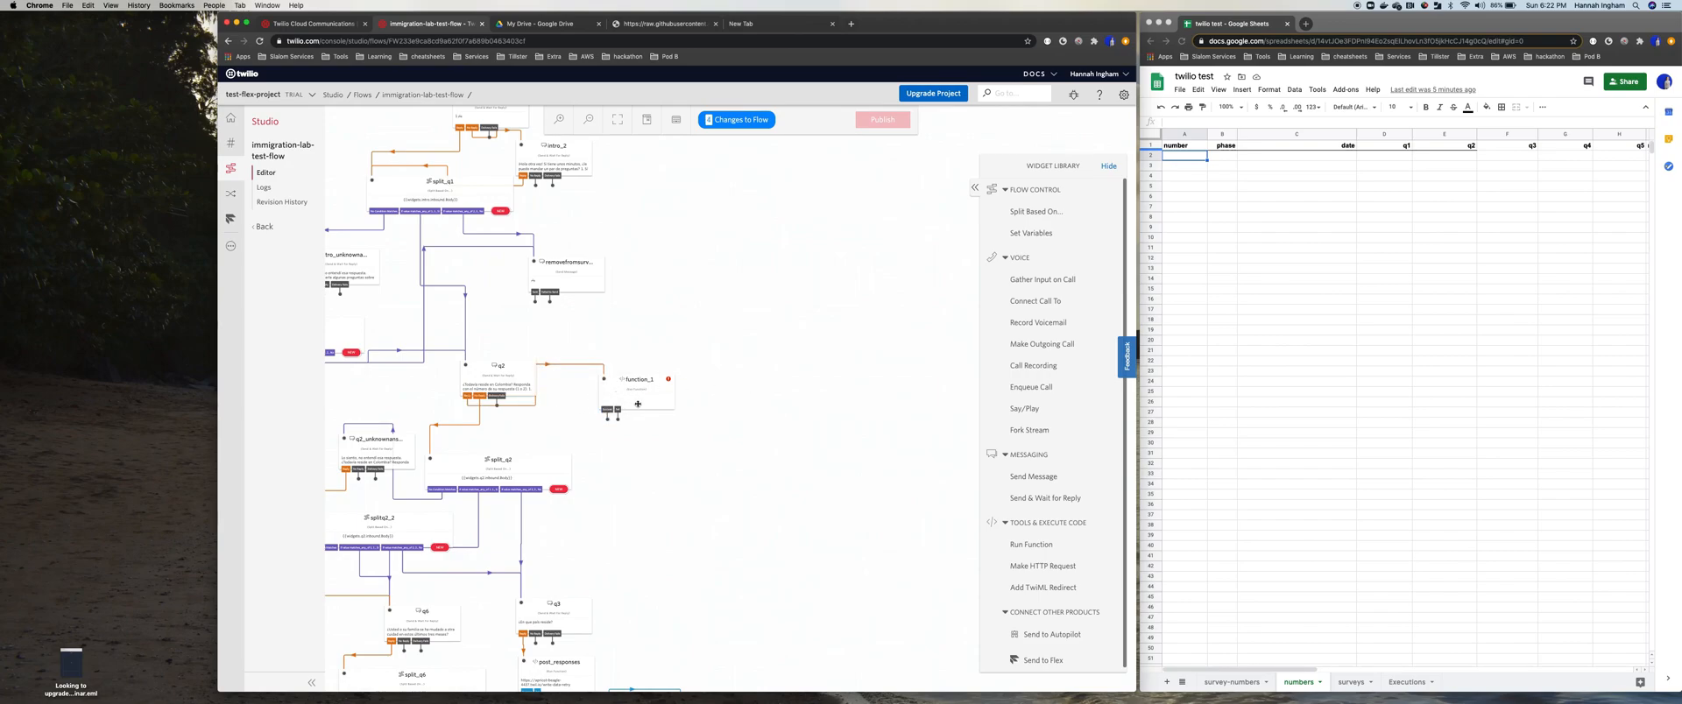
left_click(640, 395)
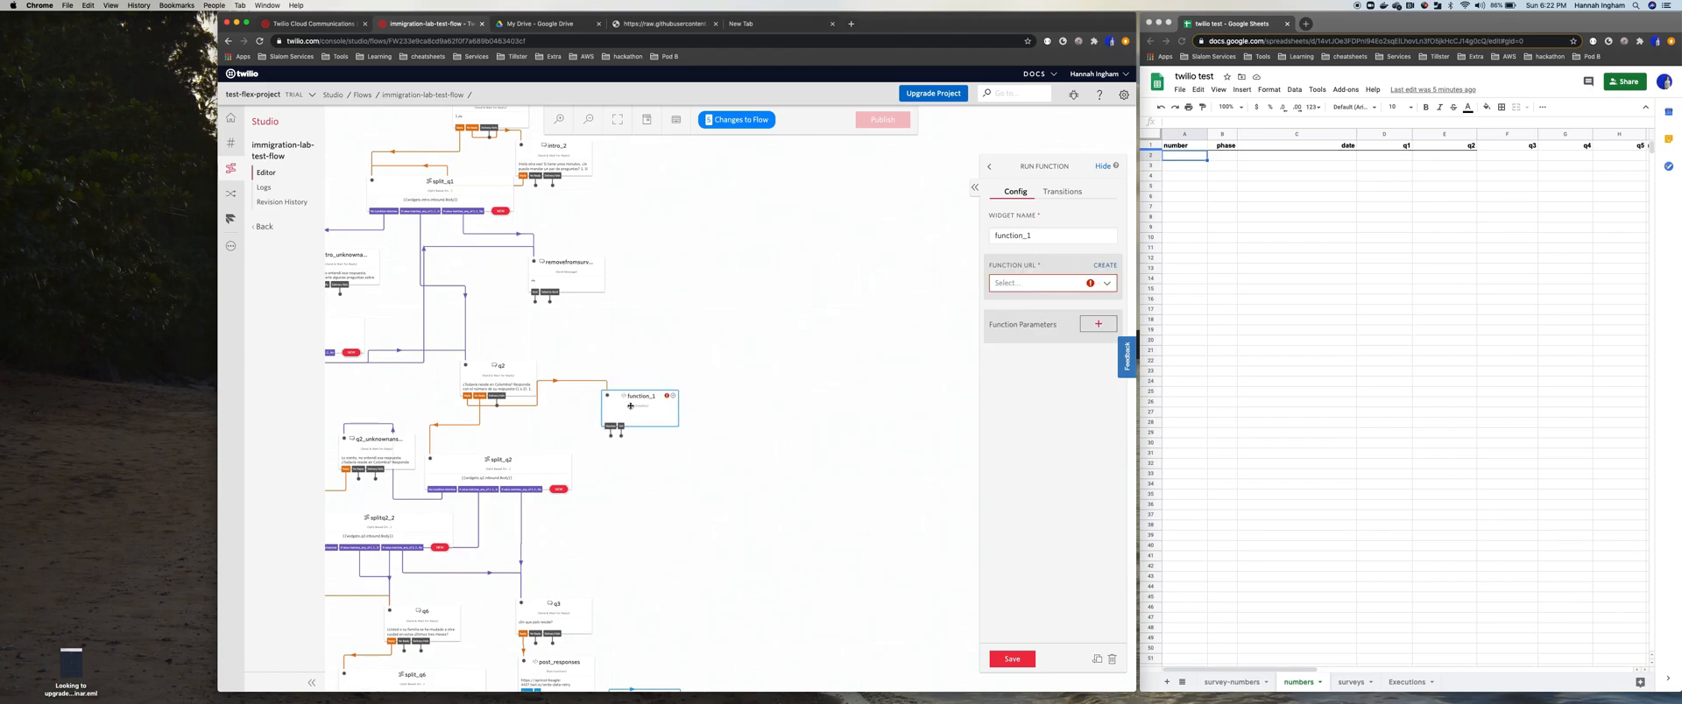
left_click_drag(640, 405, 654, 411)
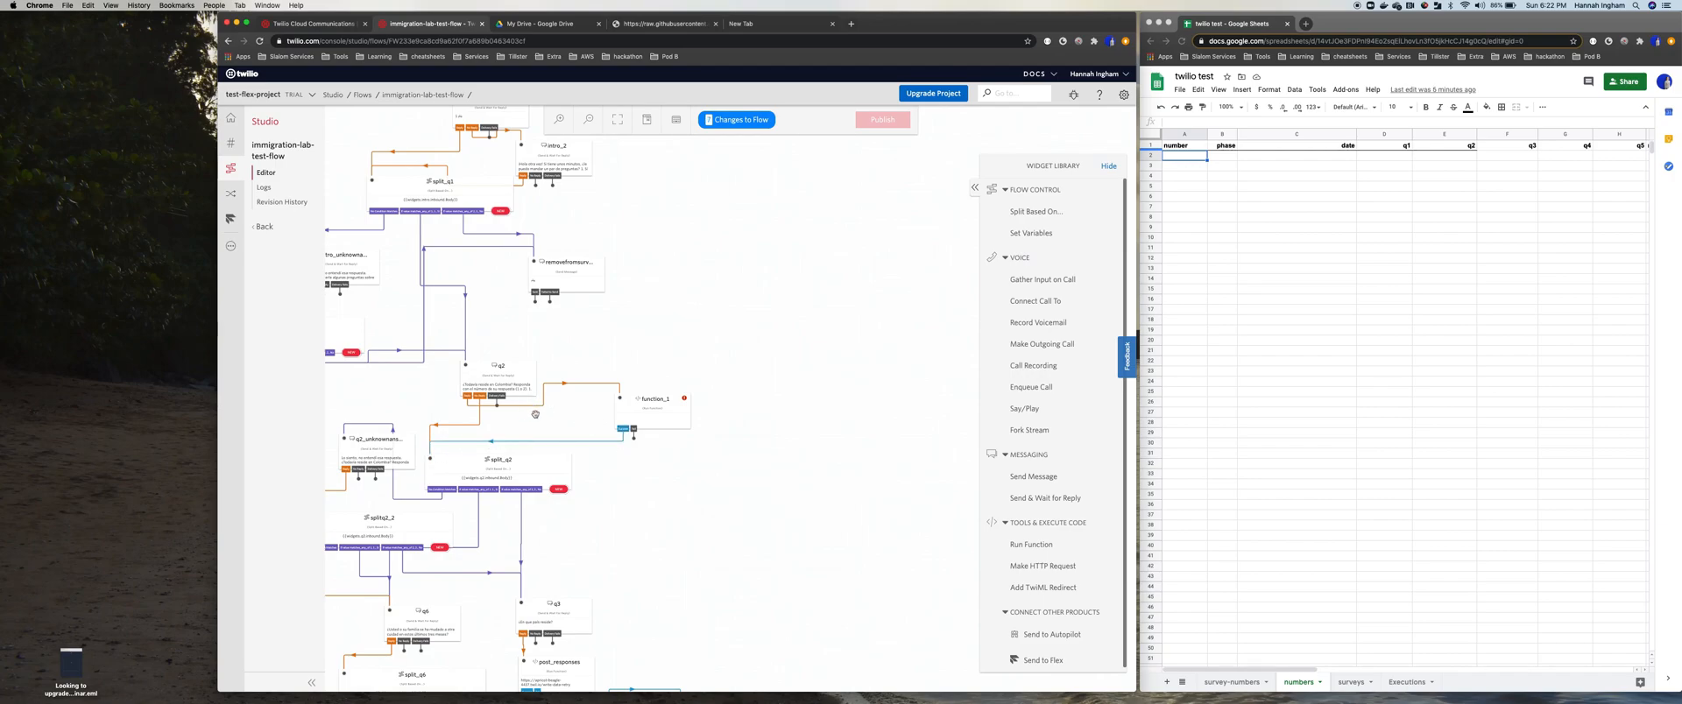
left_click(655, 399)
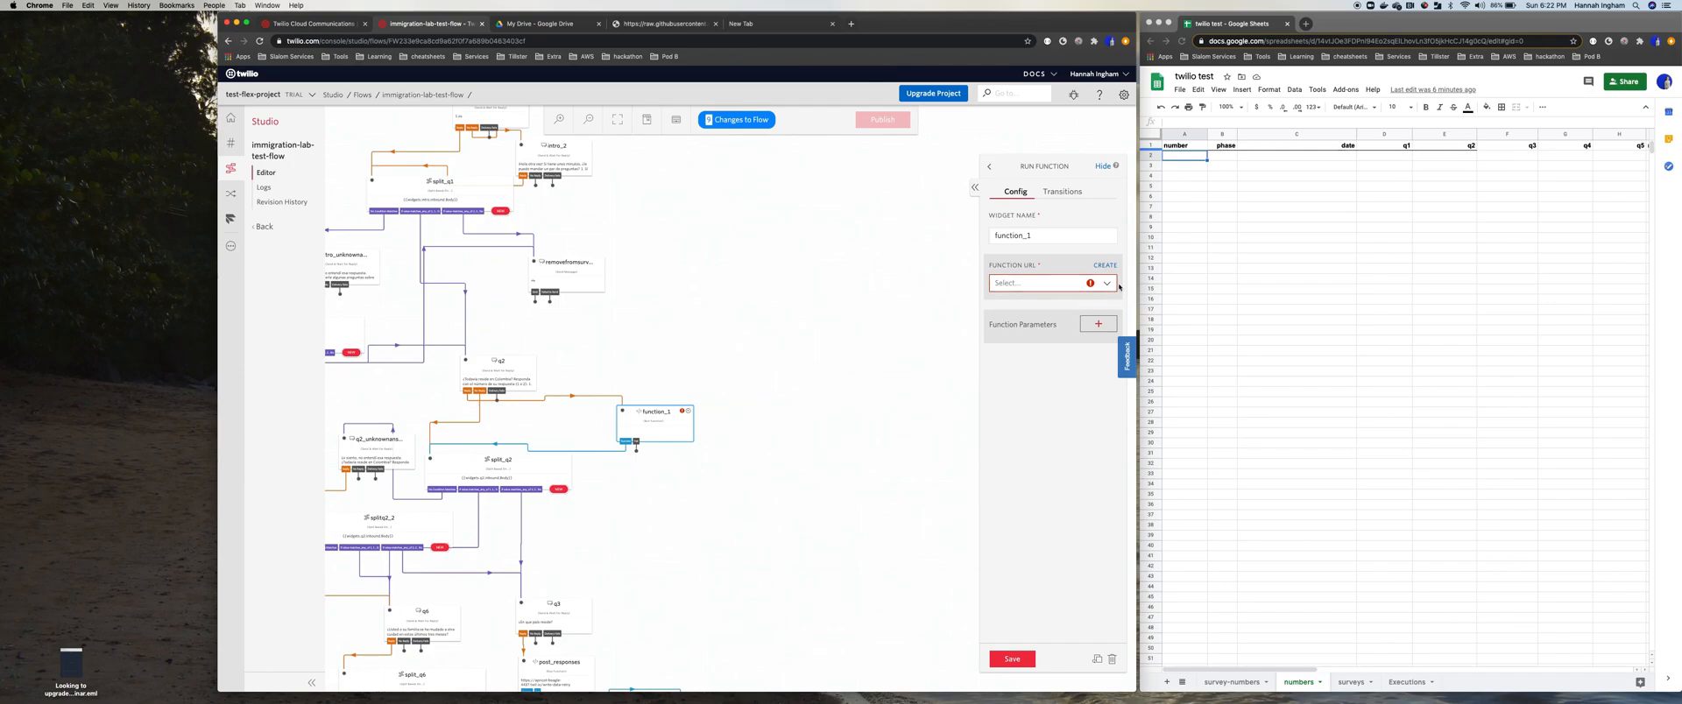
left_click(1045, 282)
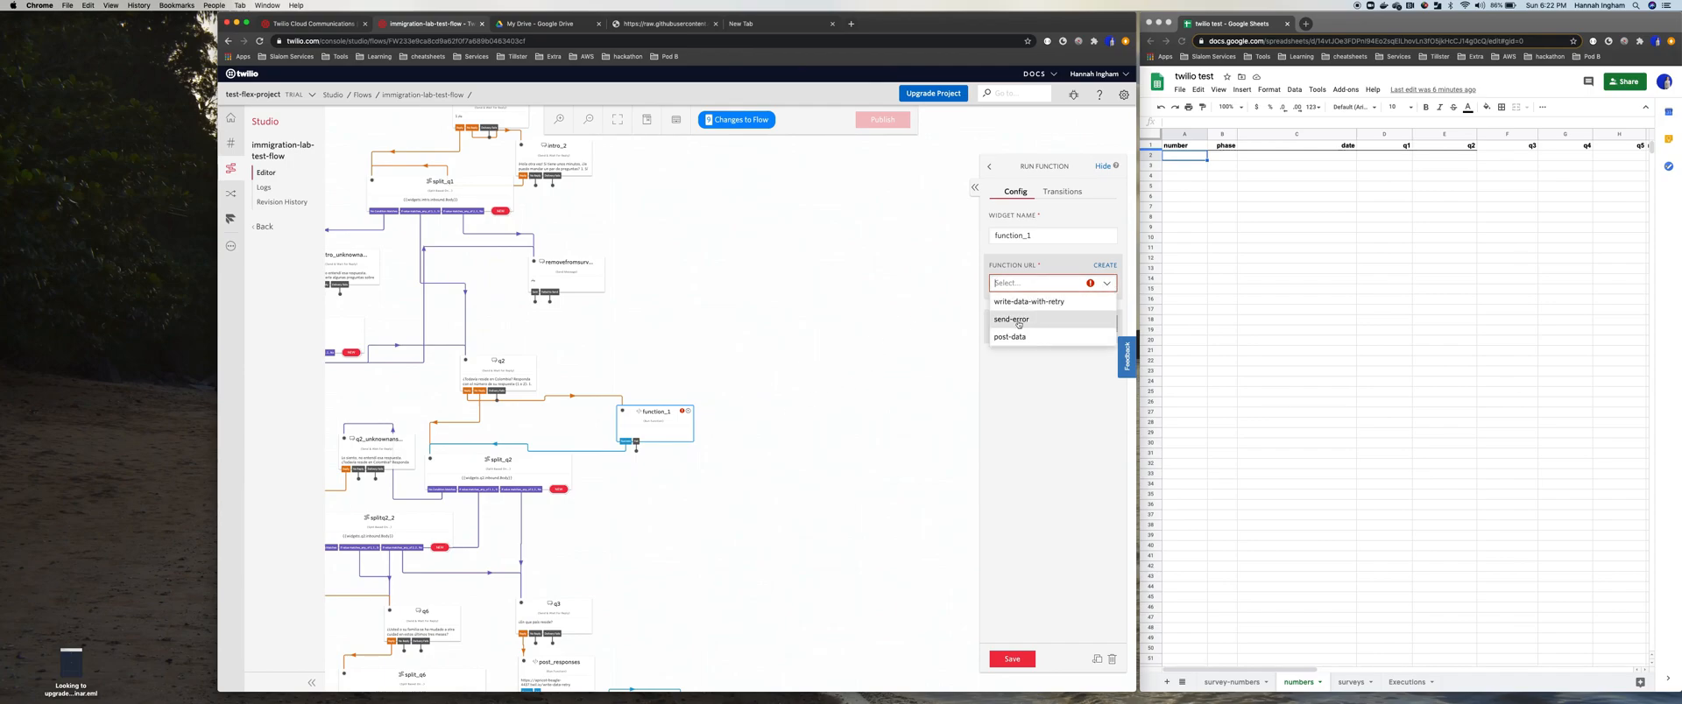
mouse_move(1035, 380)
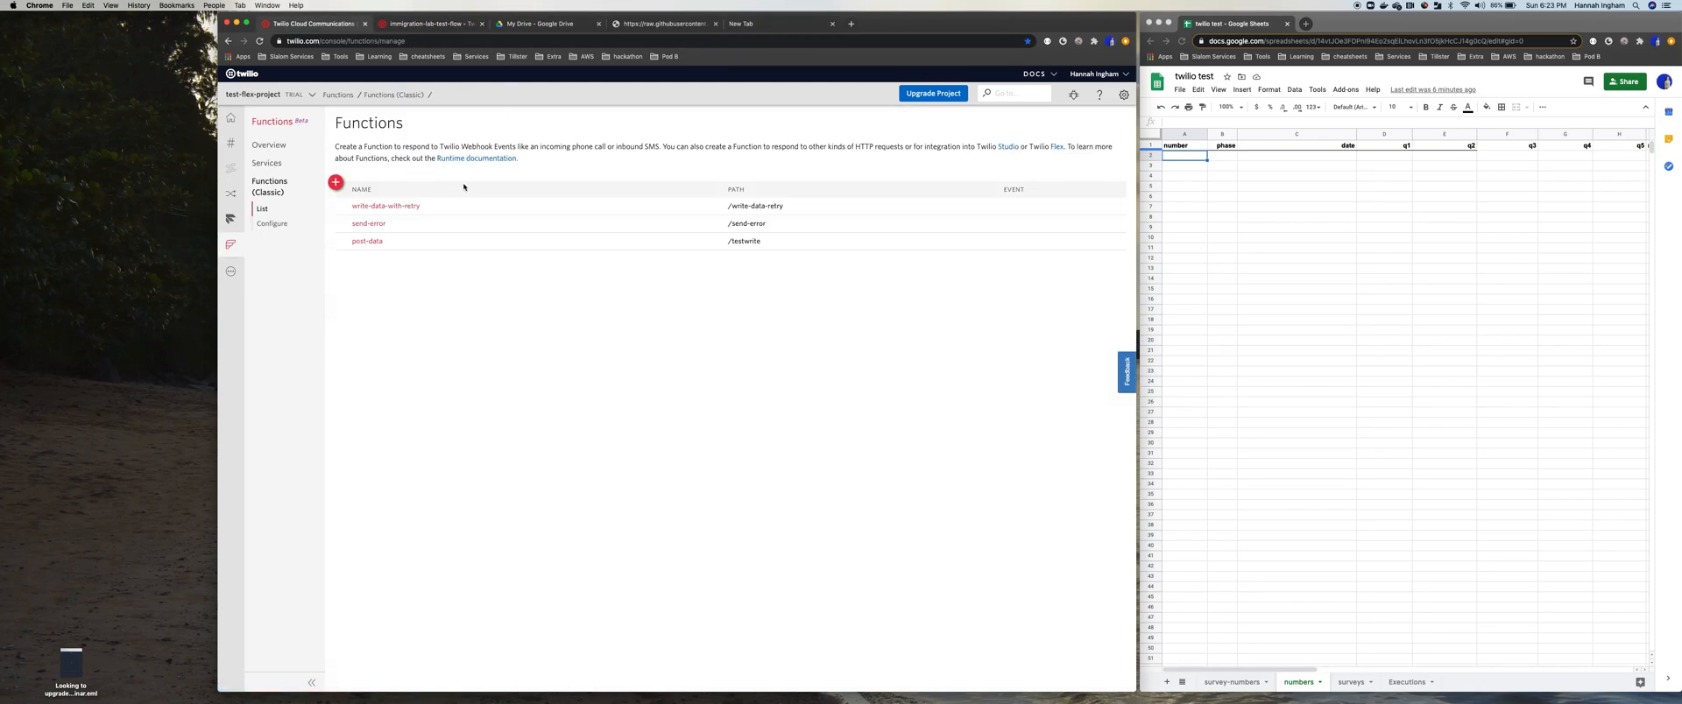
Create a new Function from the Blank template with default Hello World code
left_click(336, 182)
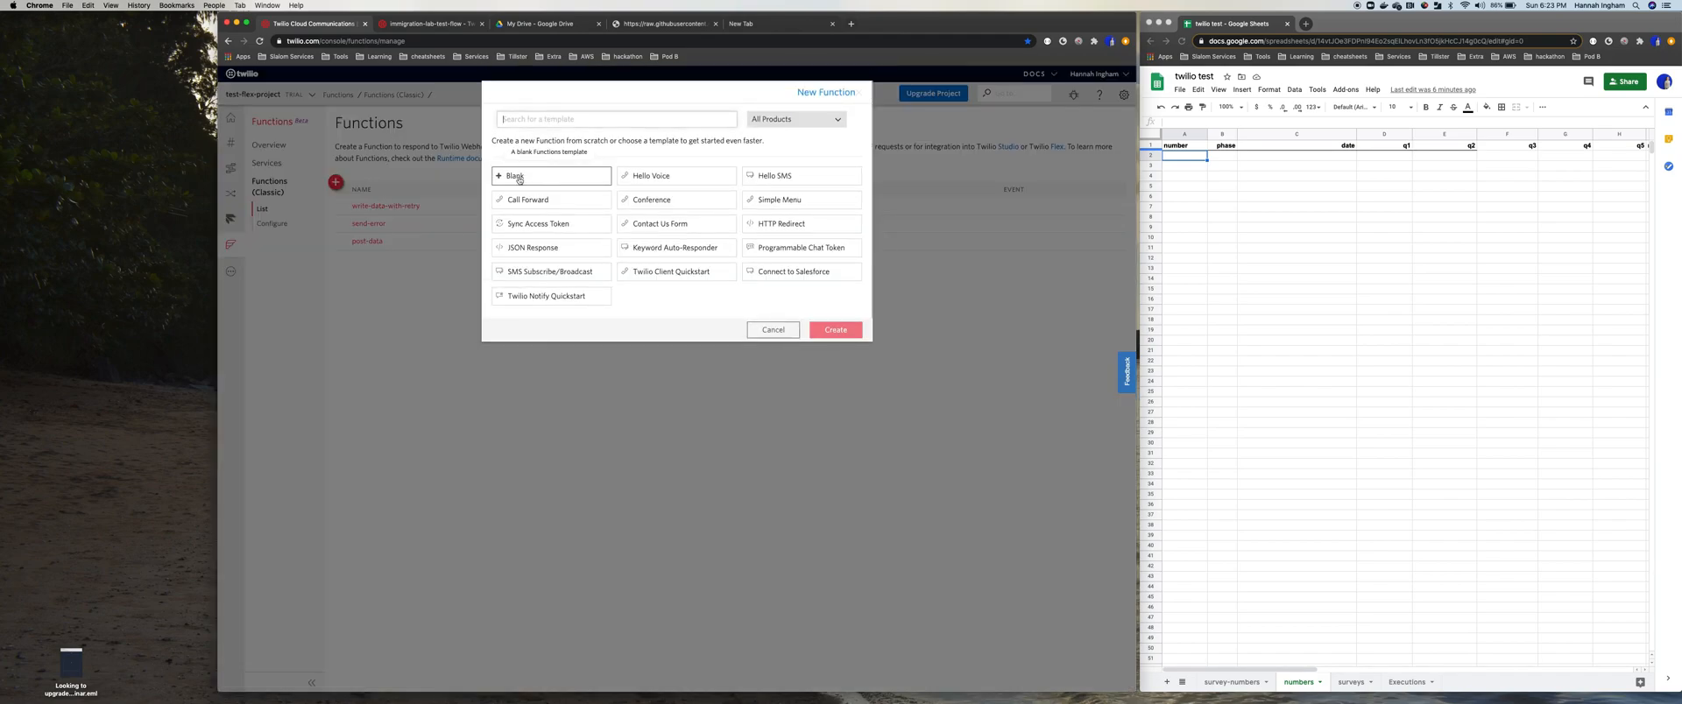
left_click(516, 176)
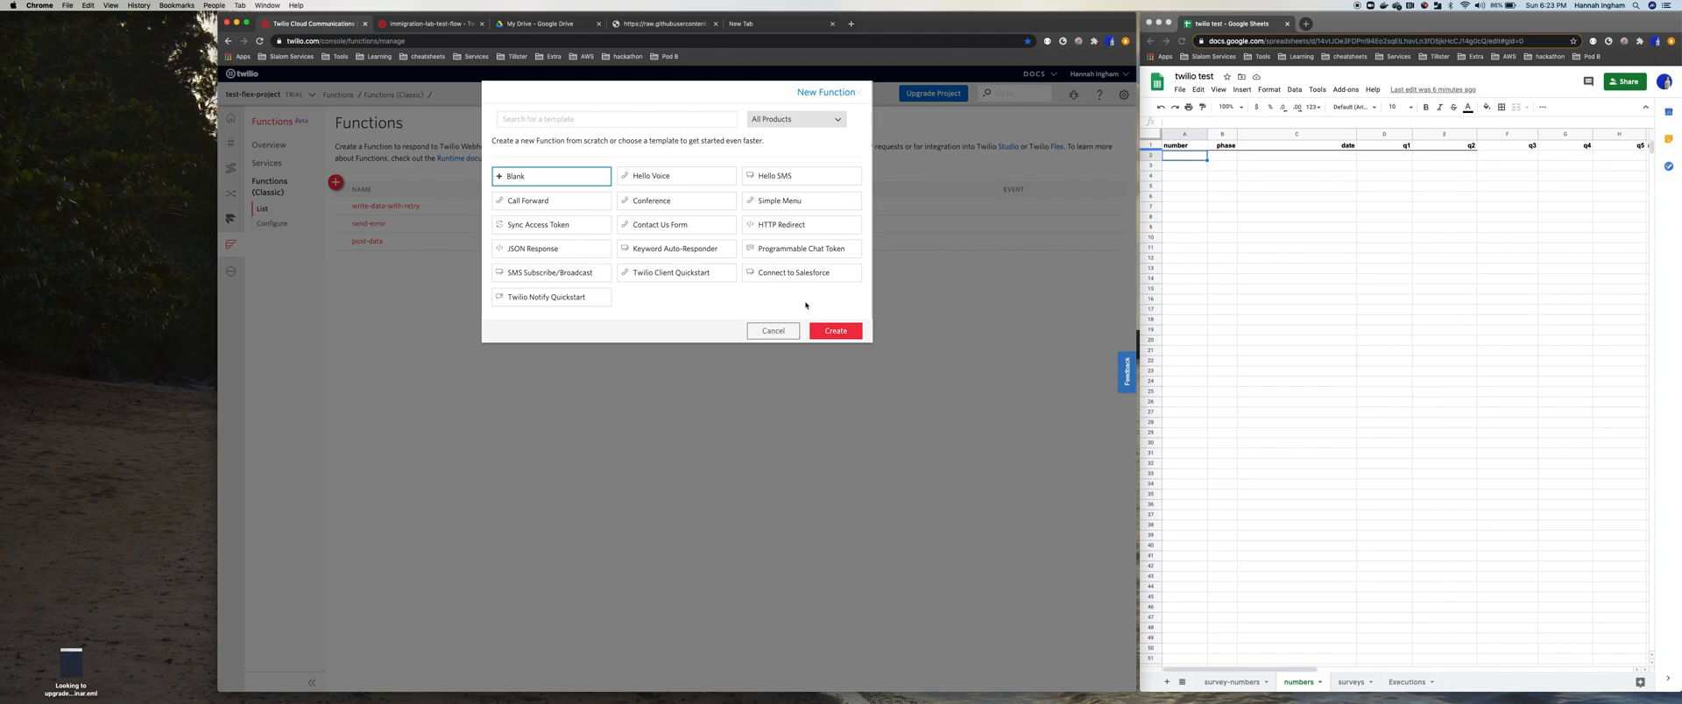
left_click(835, 331)
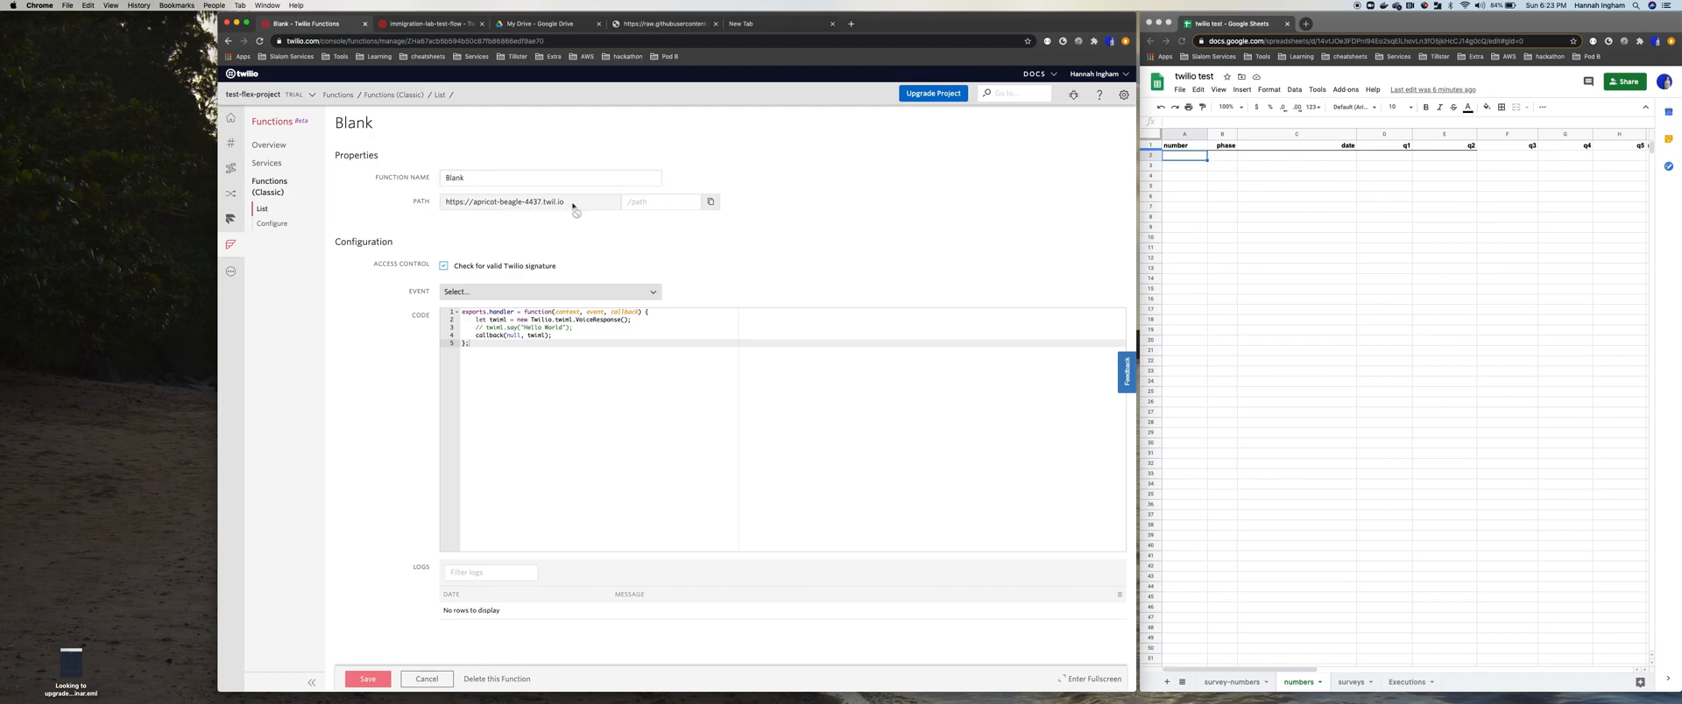
Name the Function test-twilio-handler and set its path to /data-test
left_click(550, 177)
type("t")
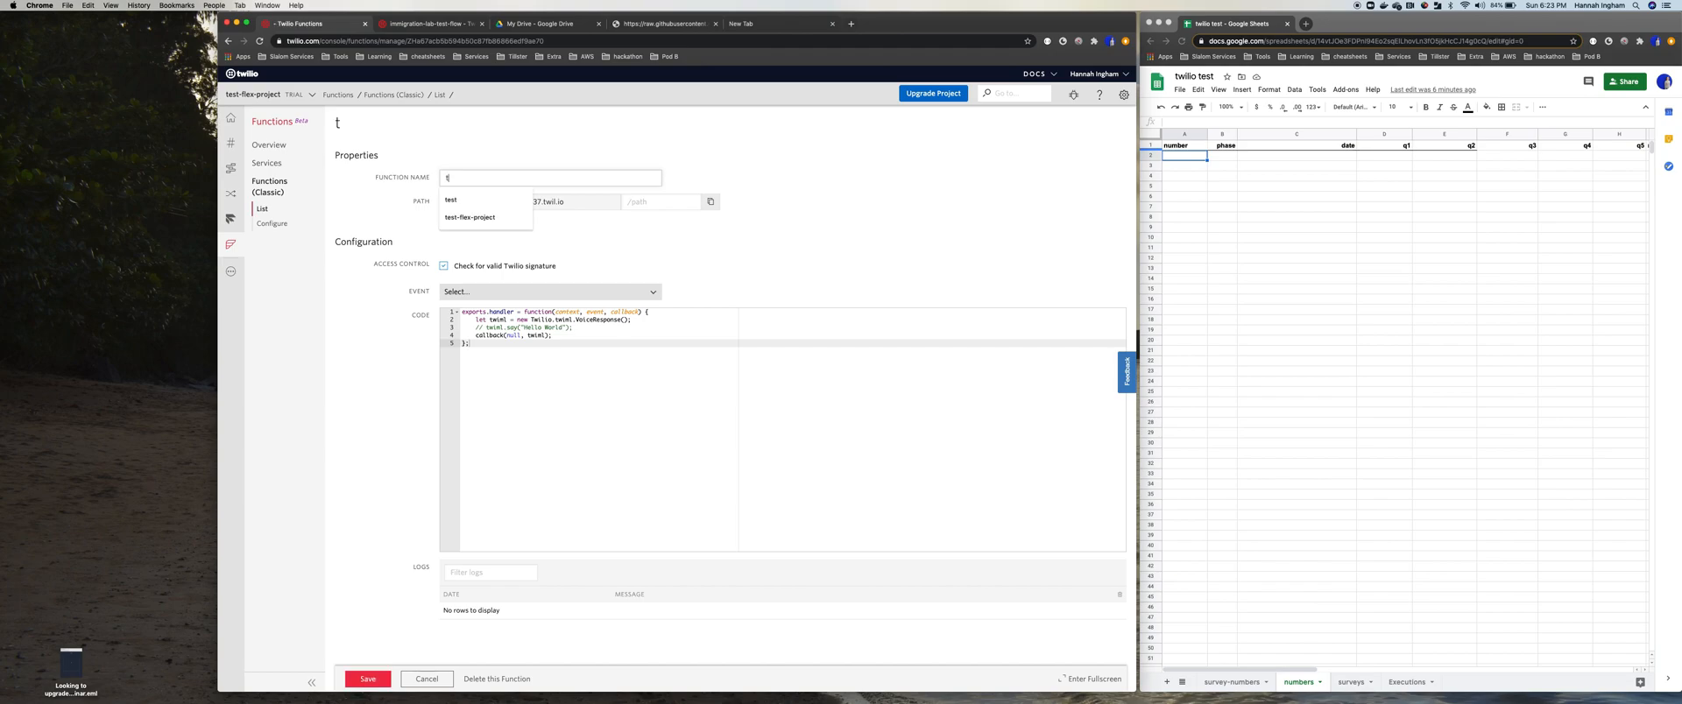
type("est-twilio")
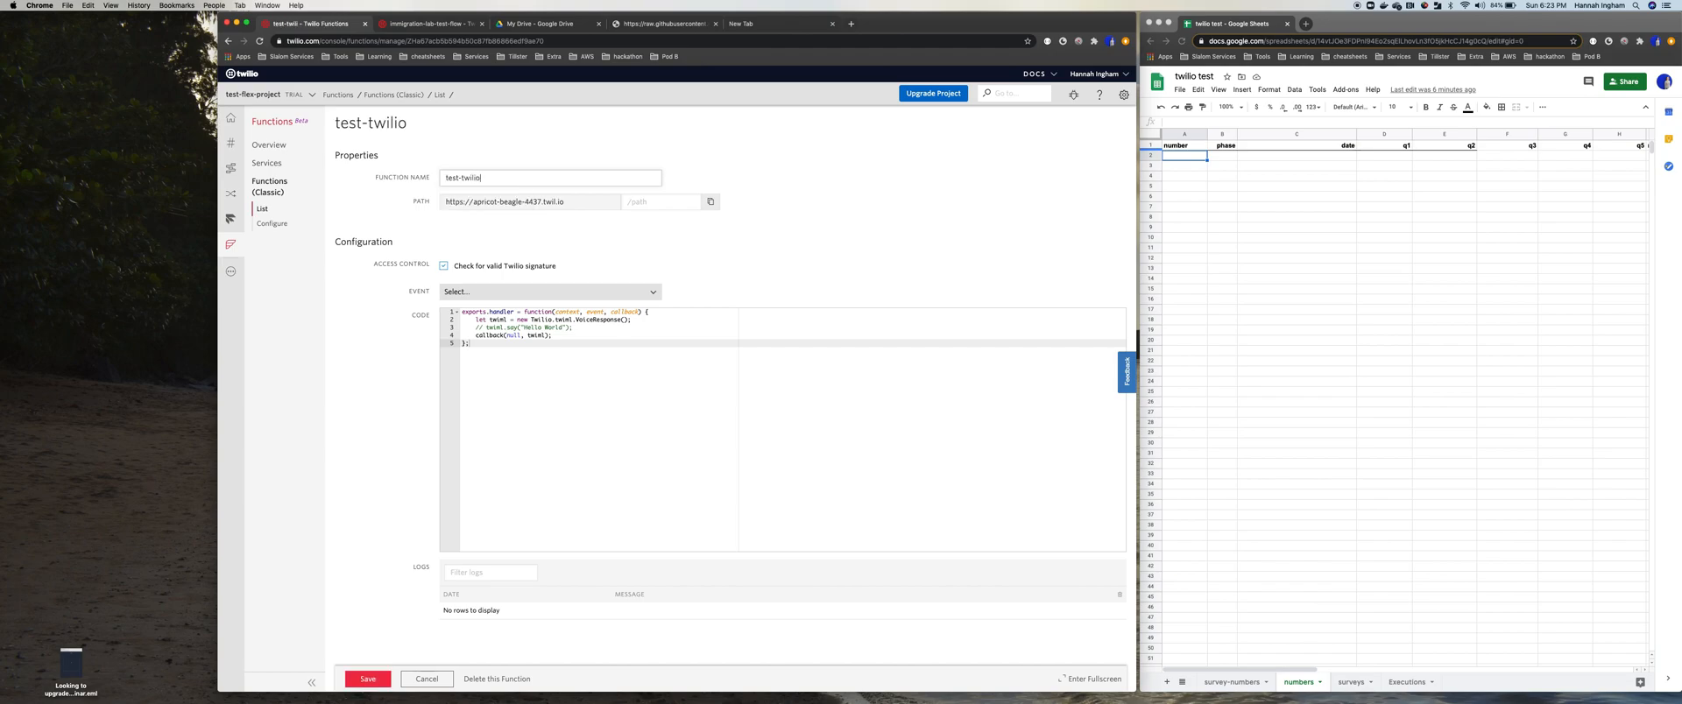
type("-handler")
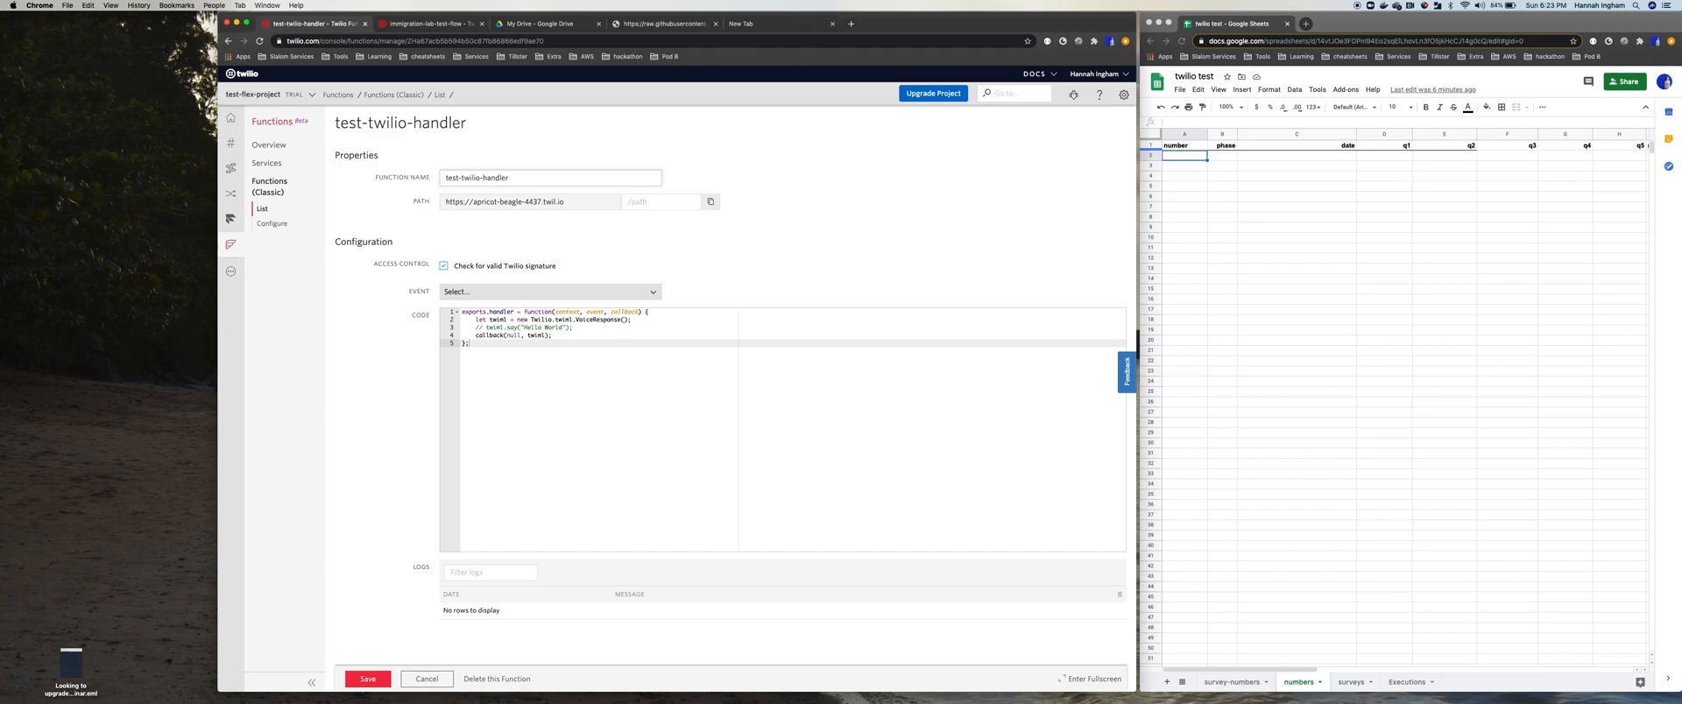
type("/data-test")
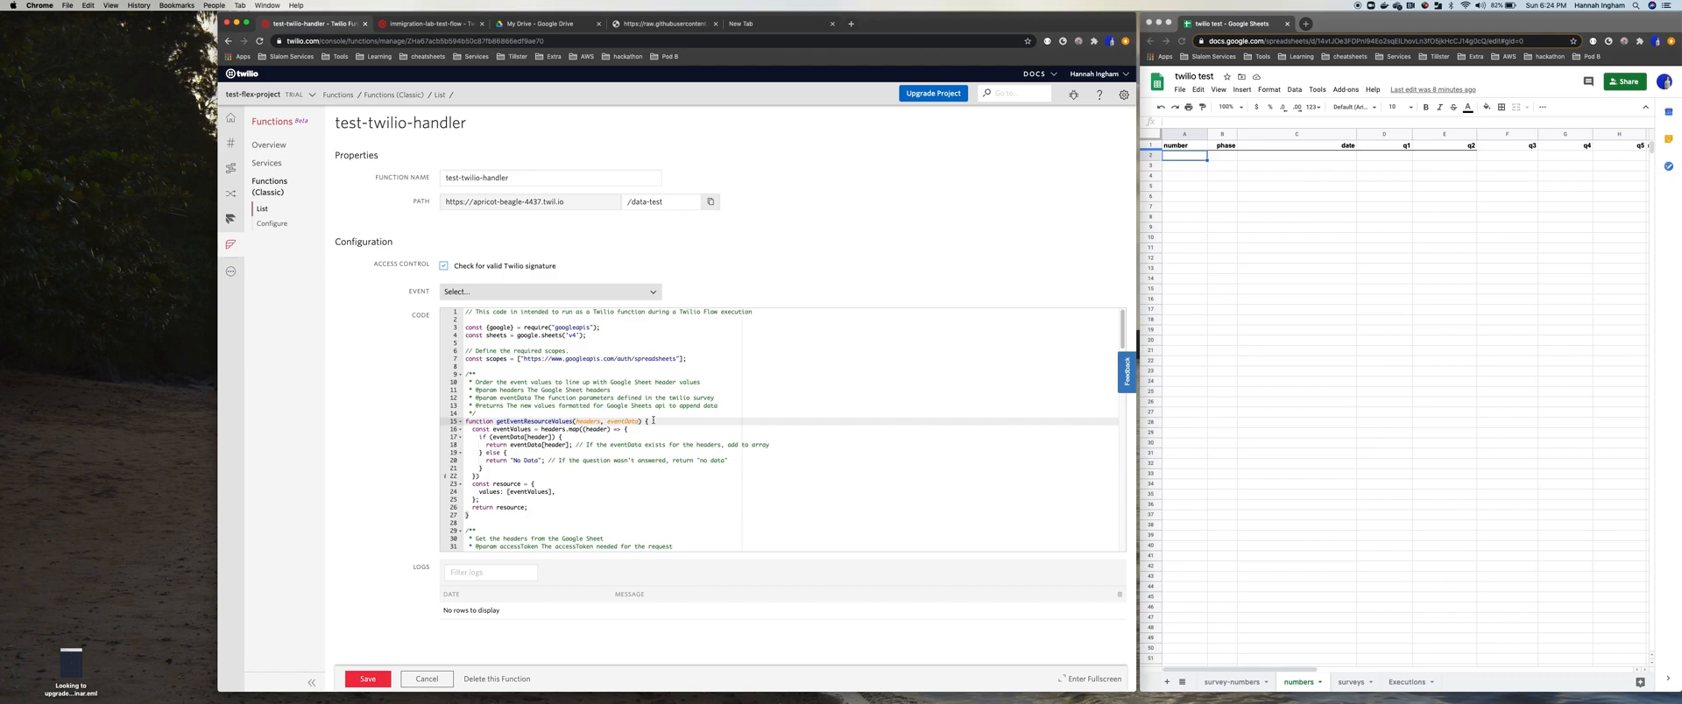
scroll("down", 3)
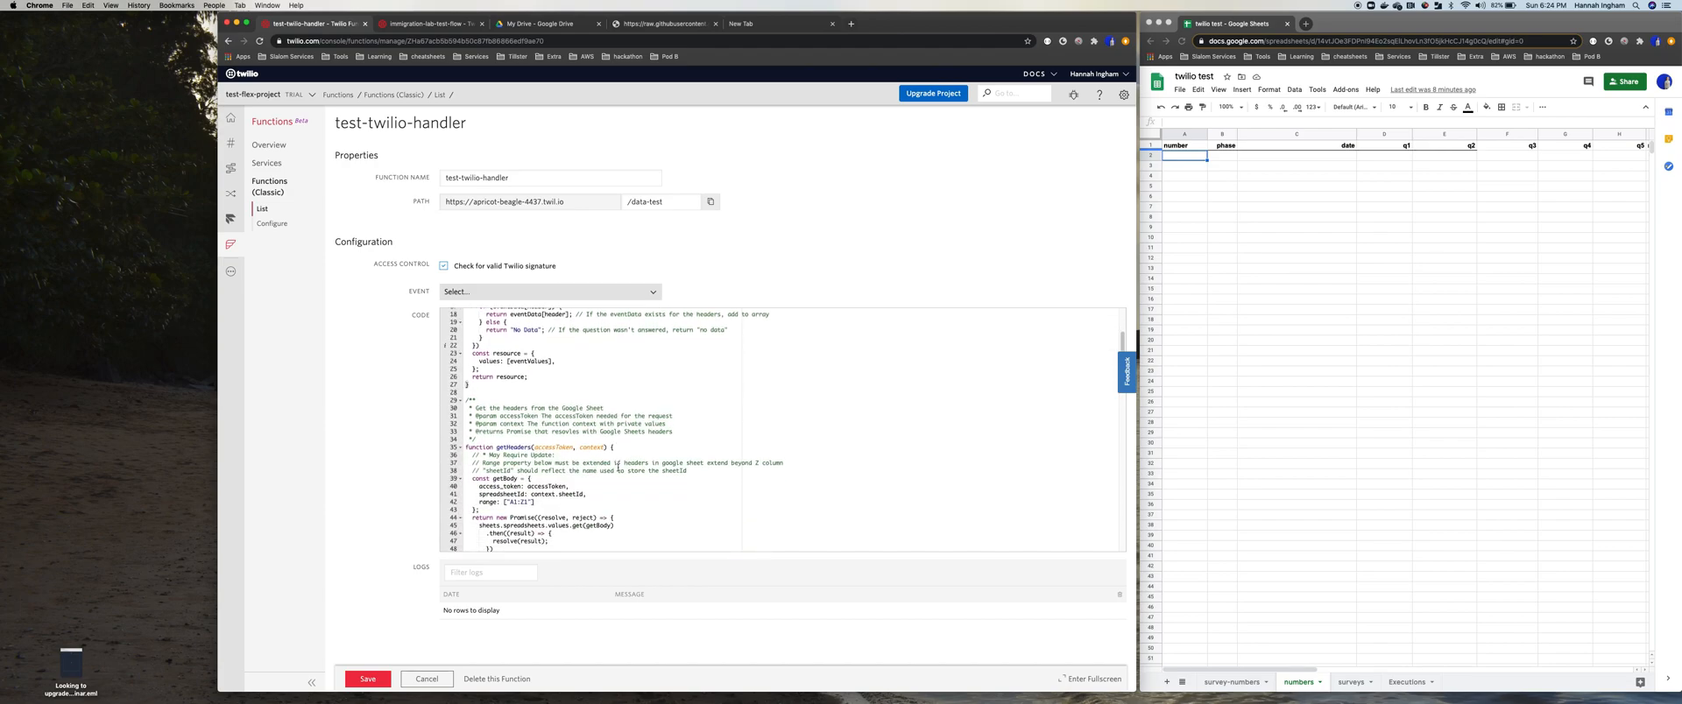
scroll("down", 3)
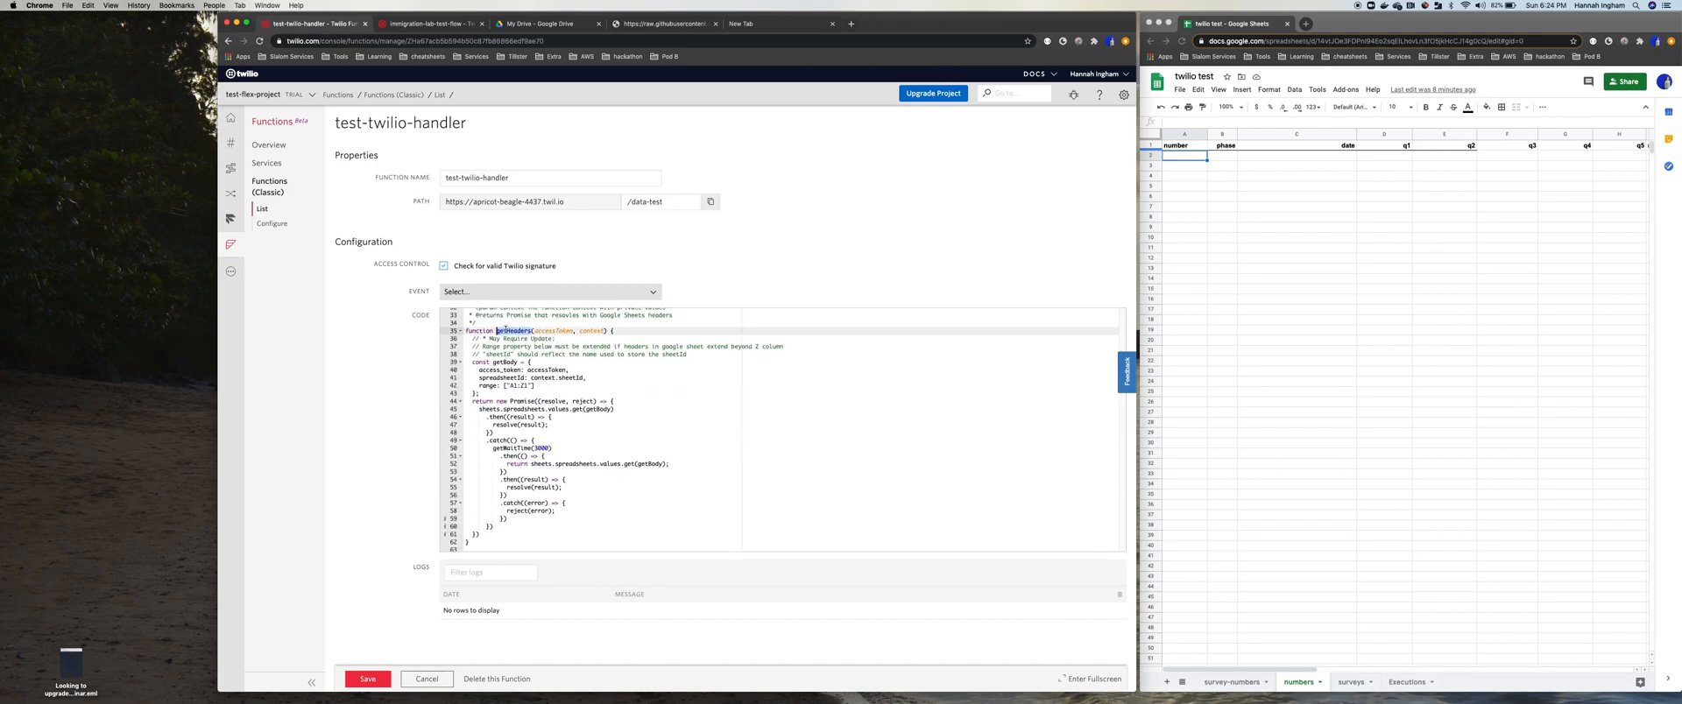
left_click(1184, 146)
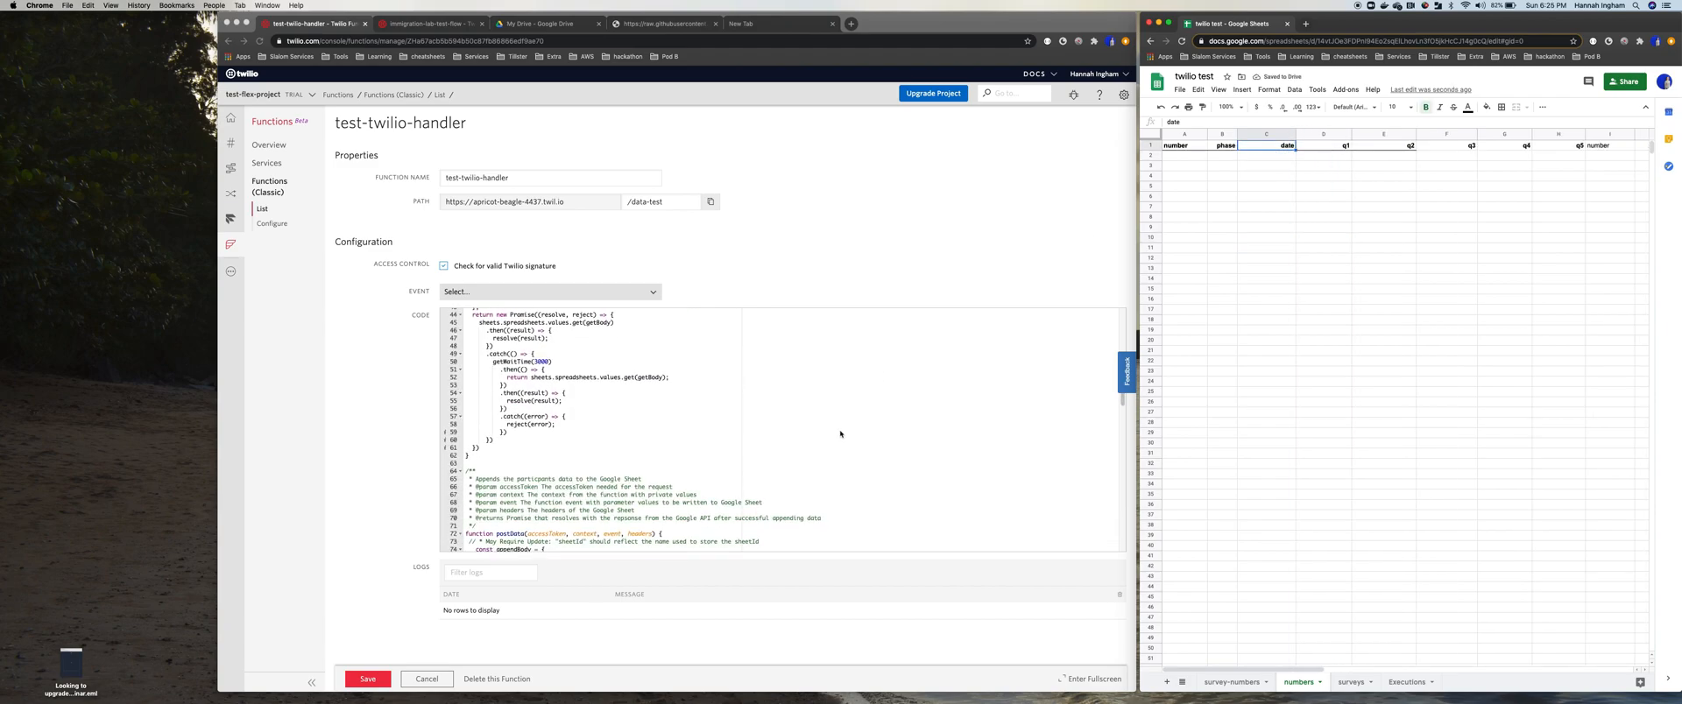
scroll("down", 3)
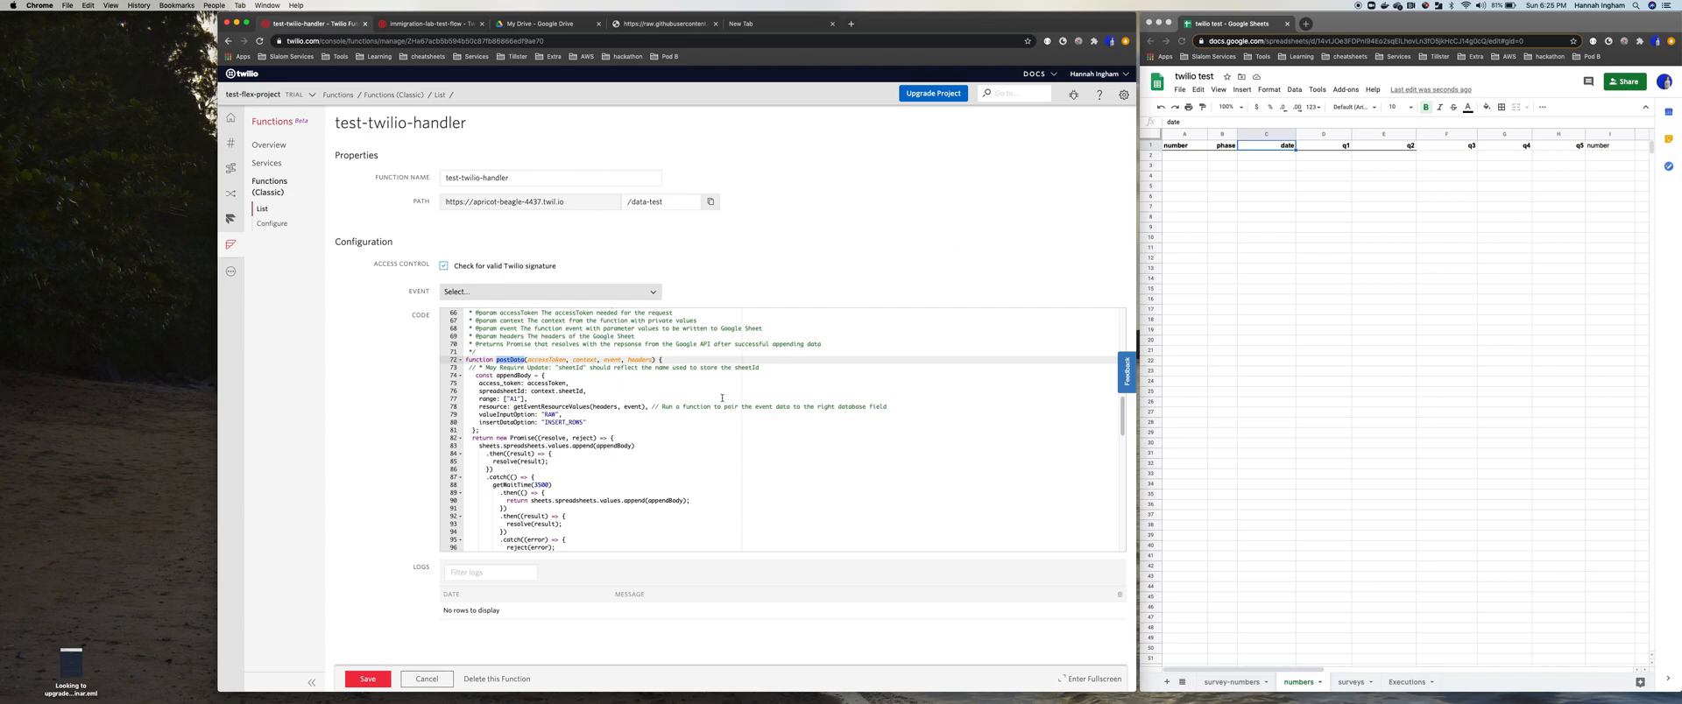
scroll("down", 3)
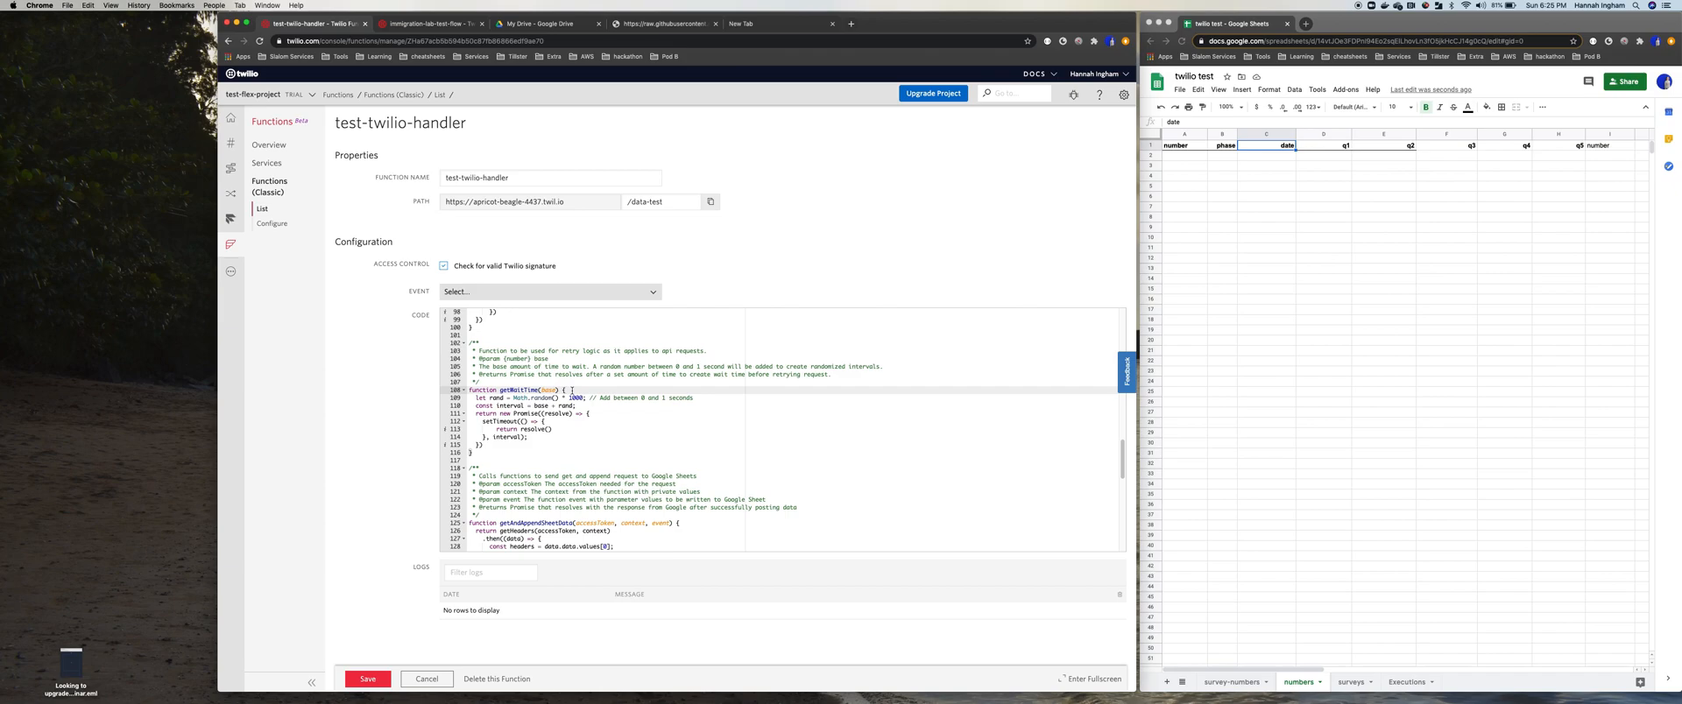
scroll("down", 3)
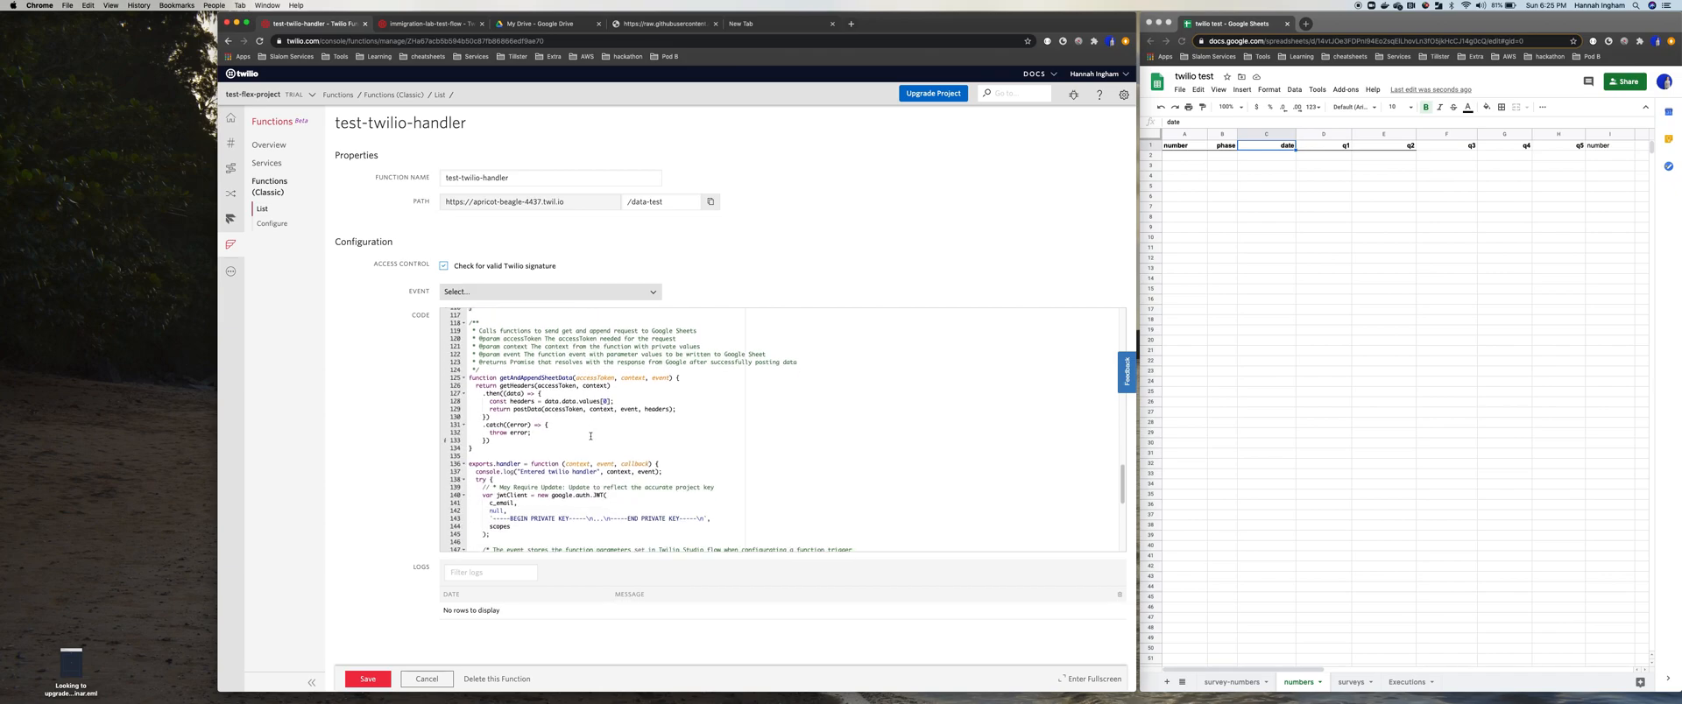
scroll("down", 3)
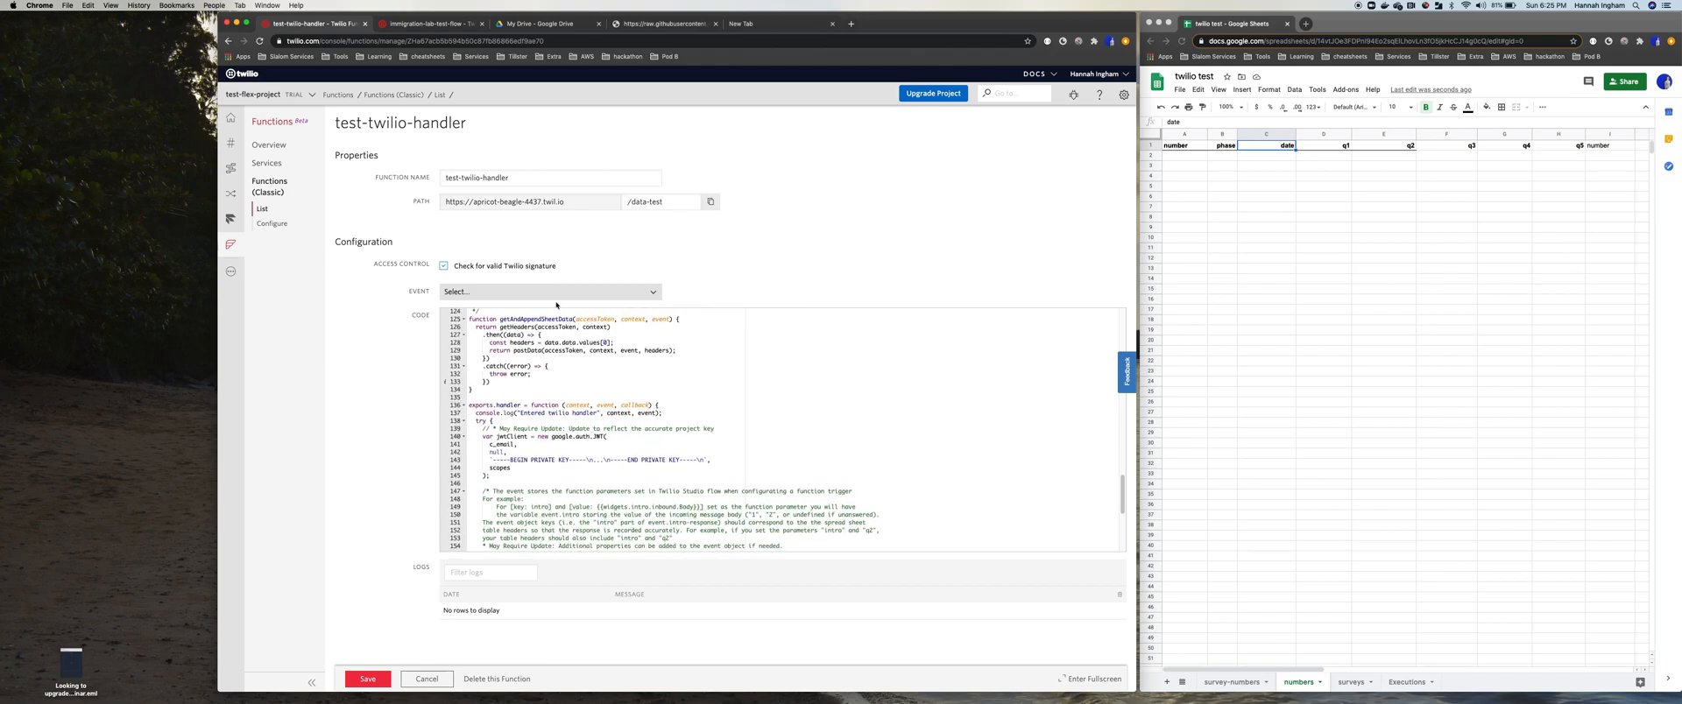
double_click(533, 318)
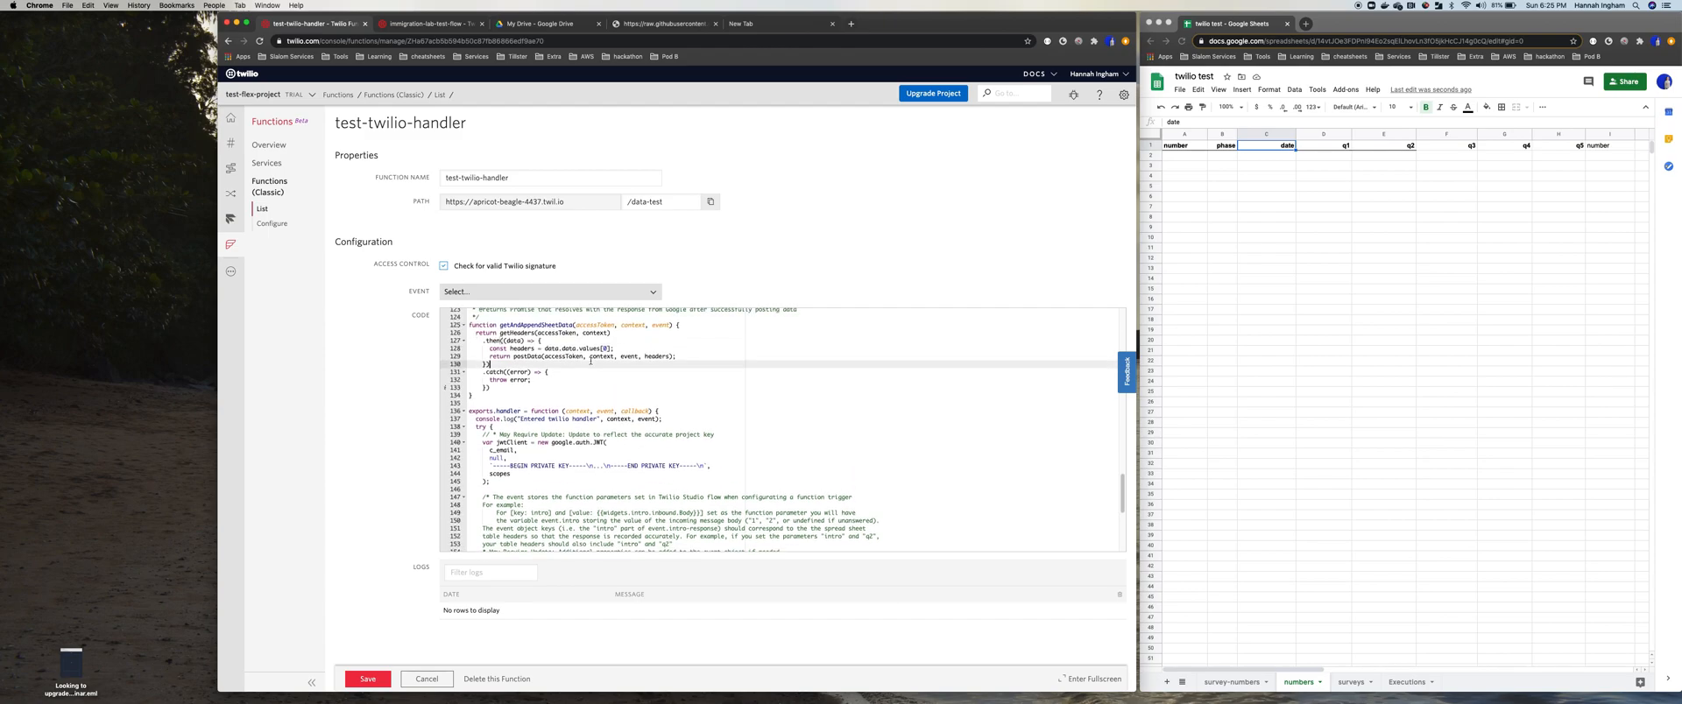
scroll("down", 3)
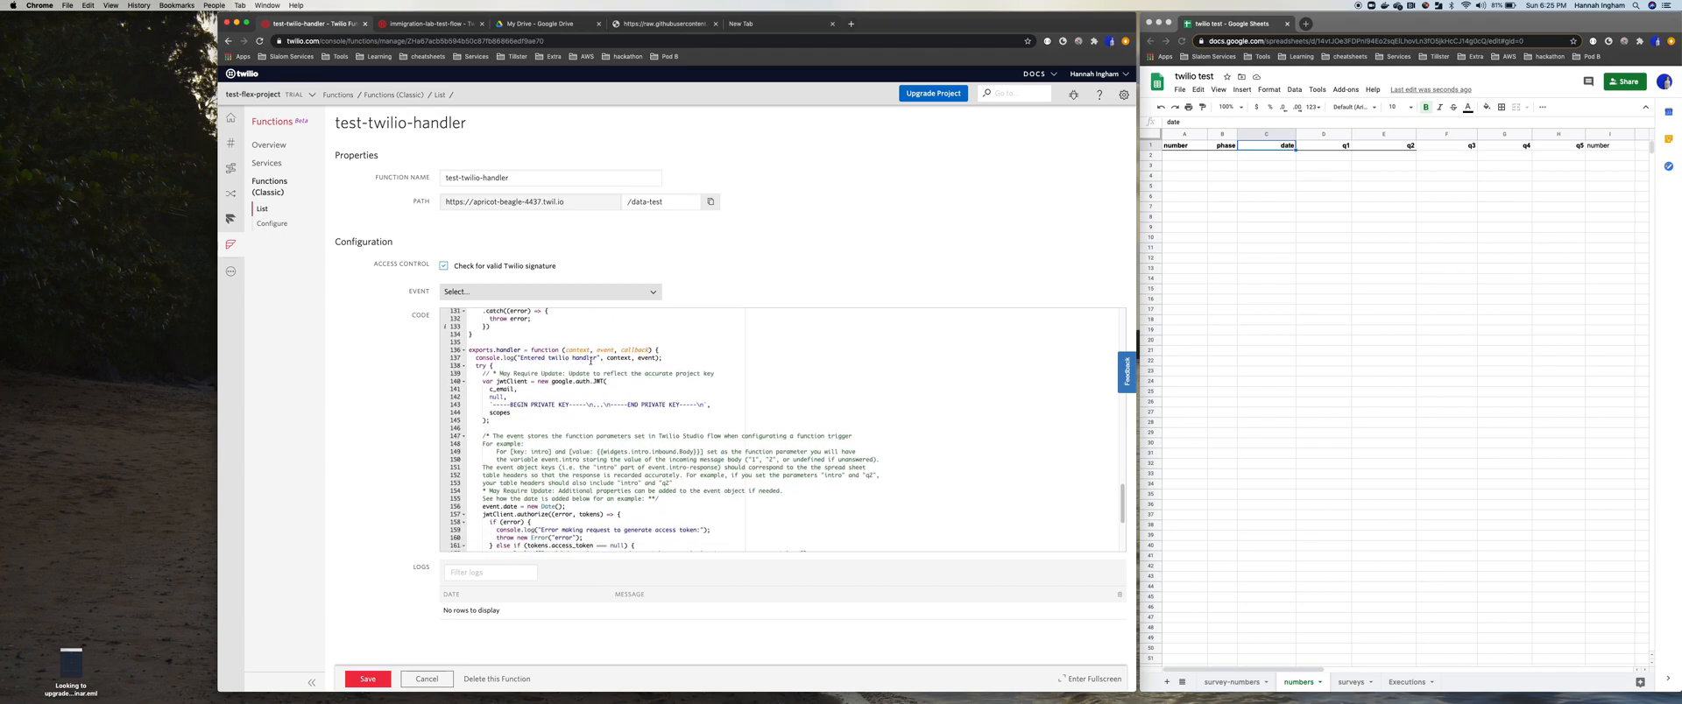
left_click(682, 348)
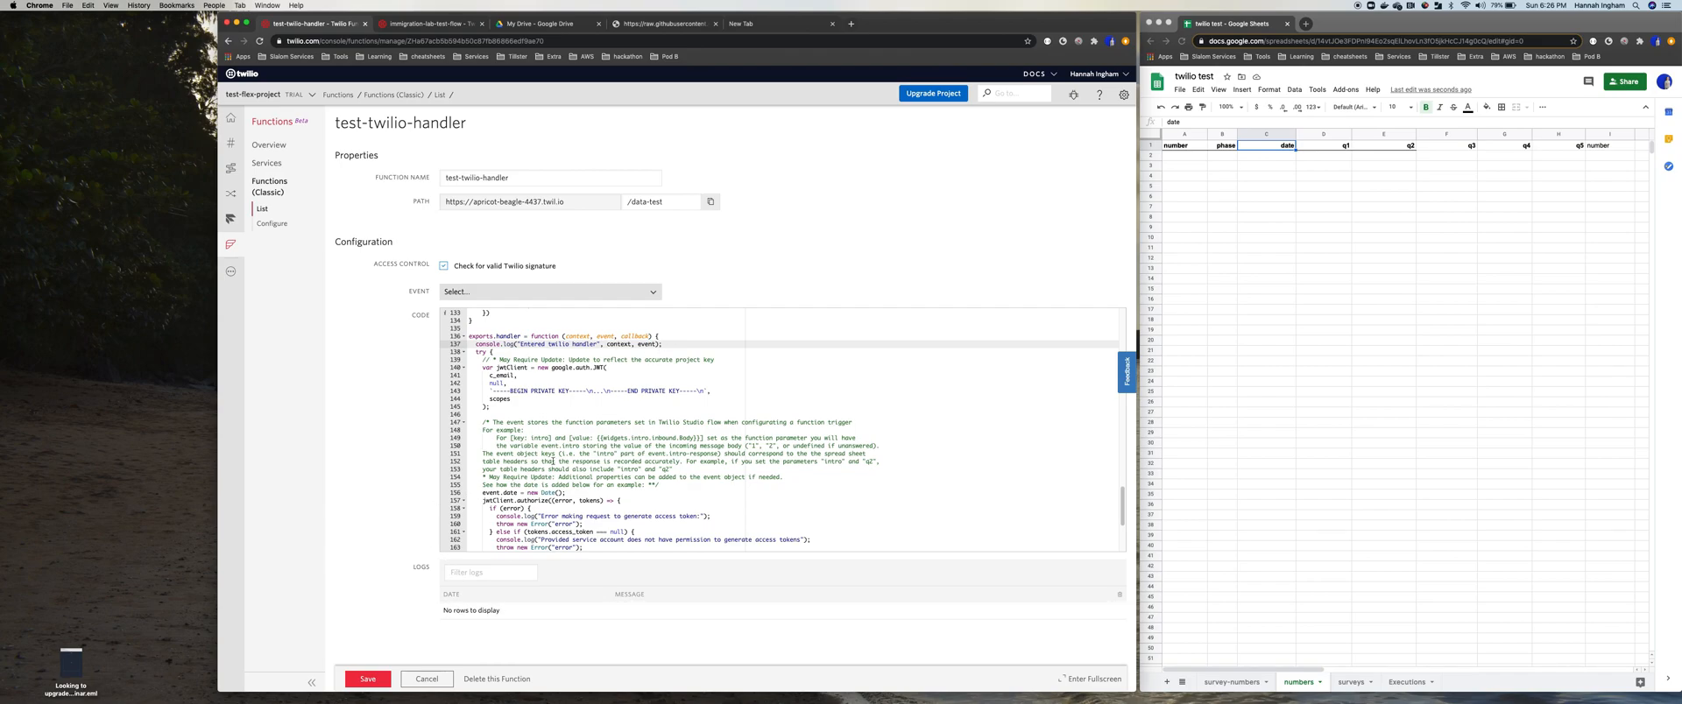
scroll("down", 3)
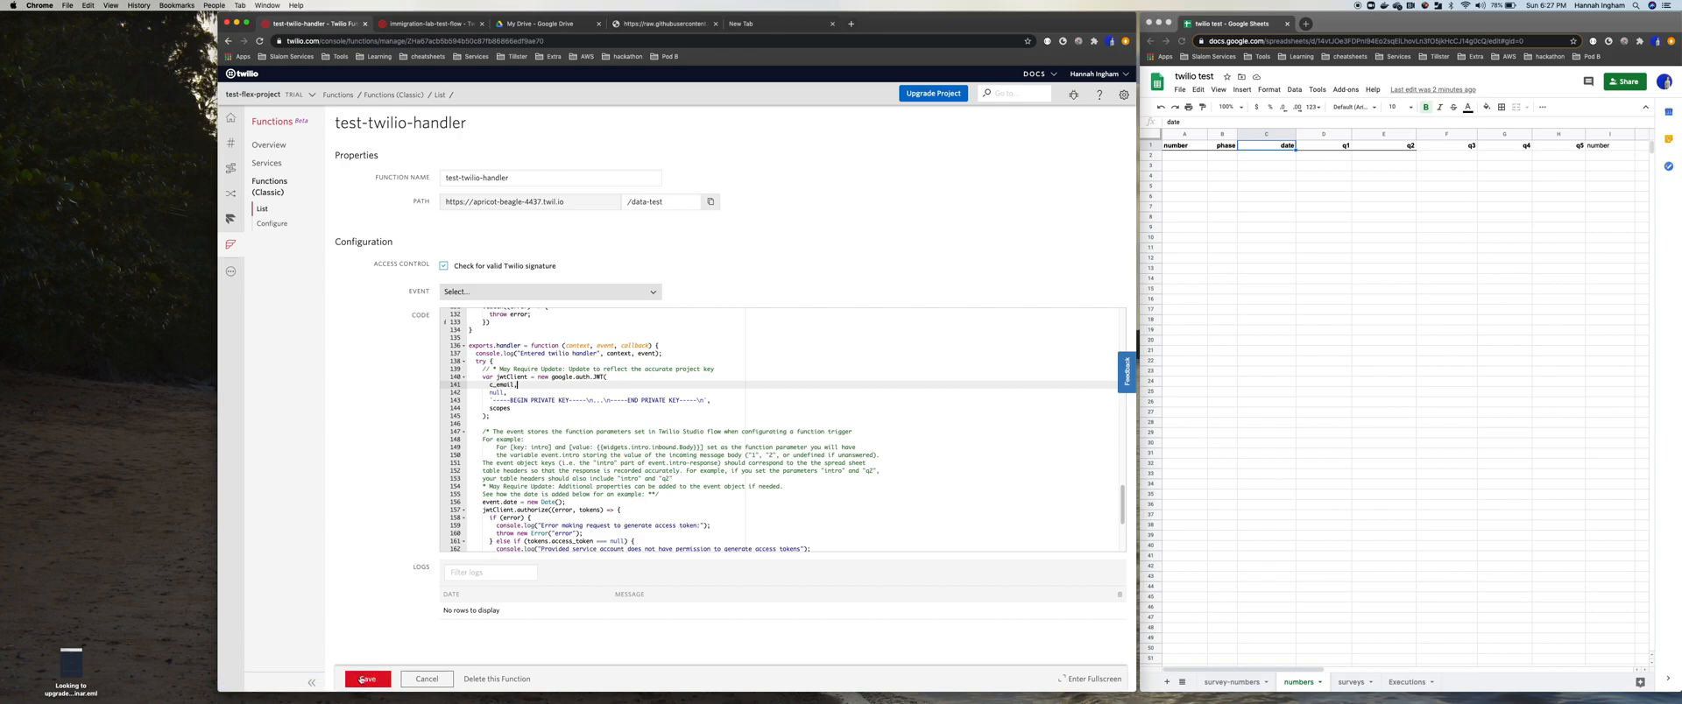
left_click(367, 680)
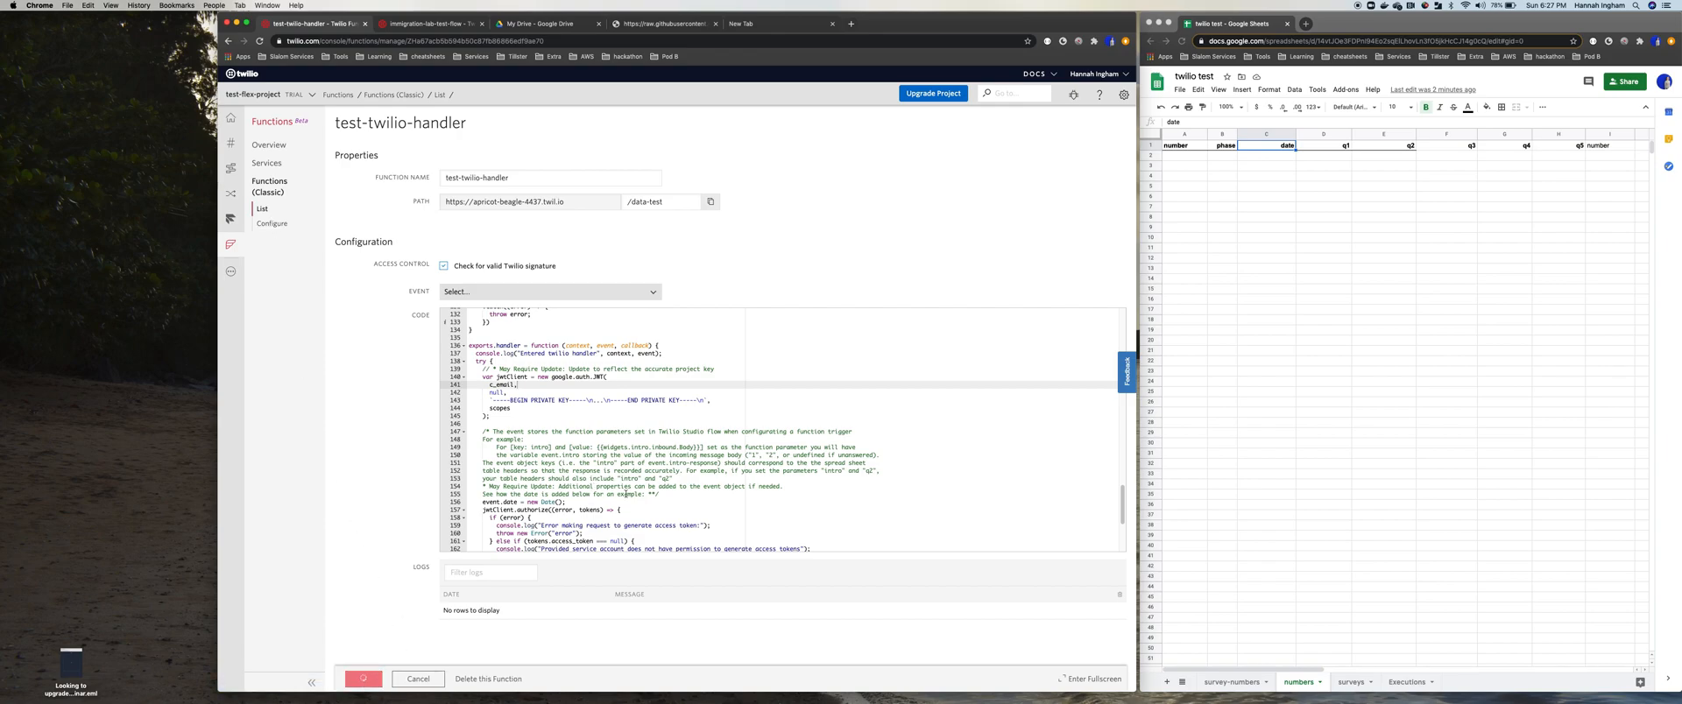
Save test-twilio-handler and go to the Functions Configuration page
left_click(363, 679)
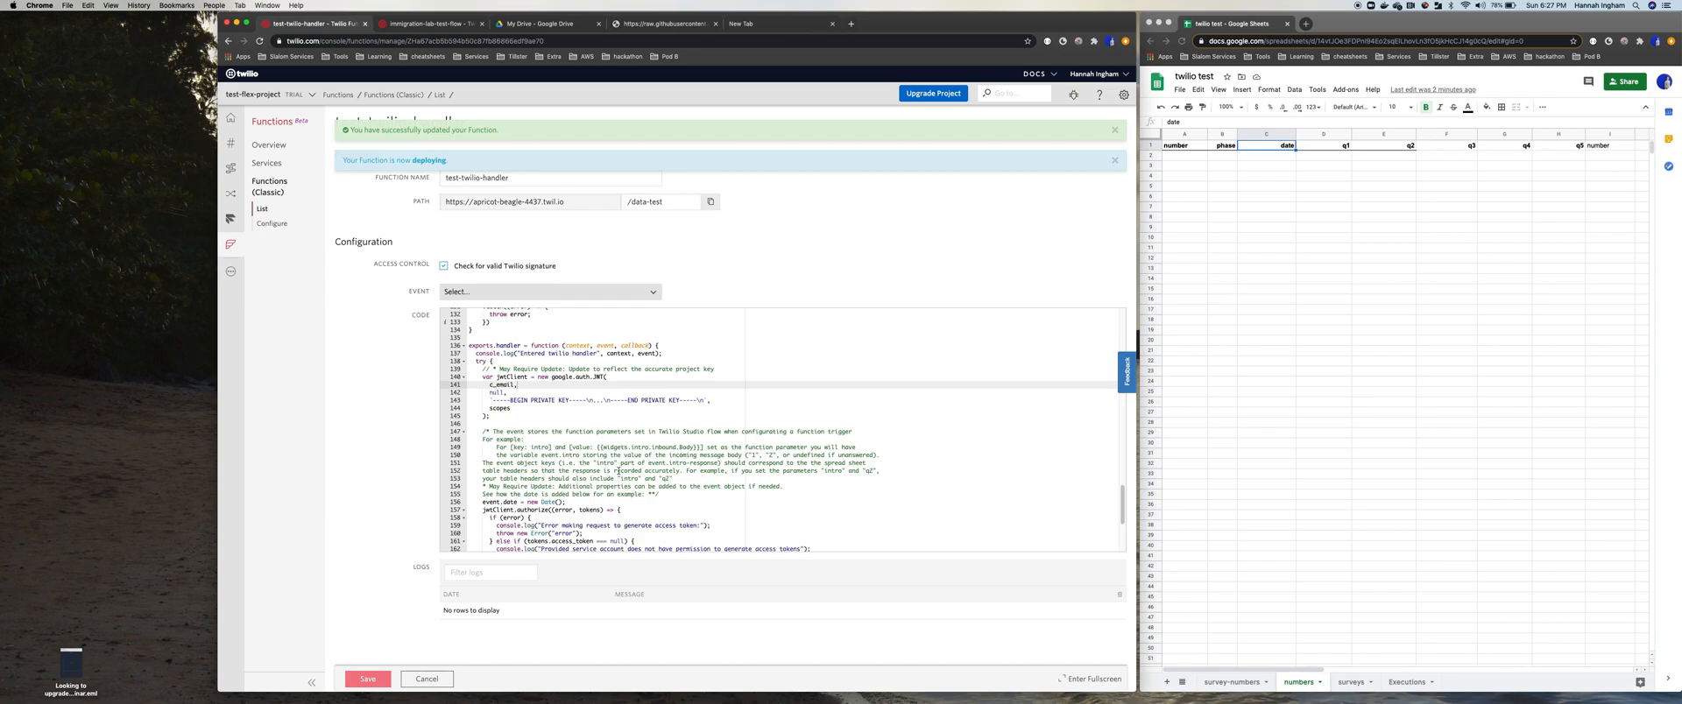
left_click(272, 224)
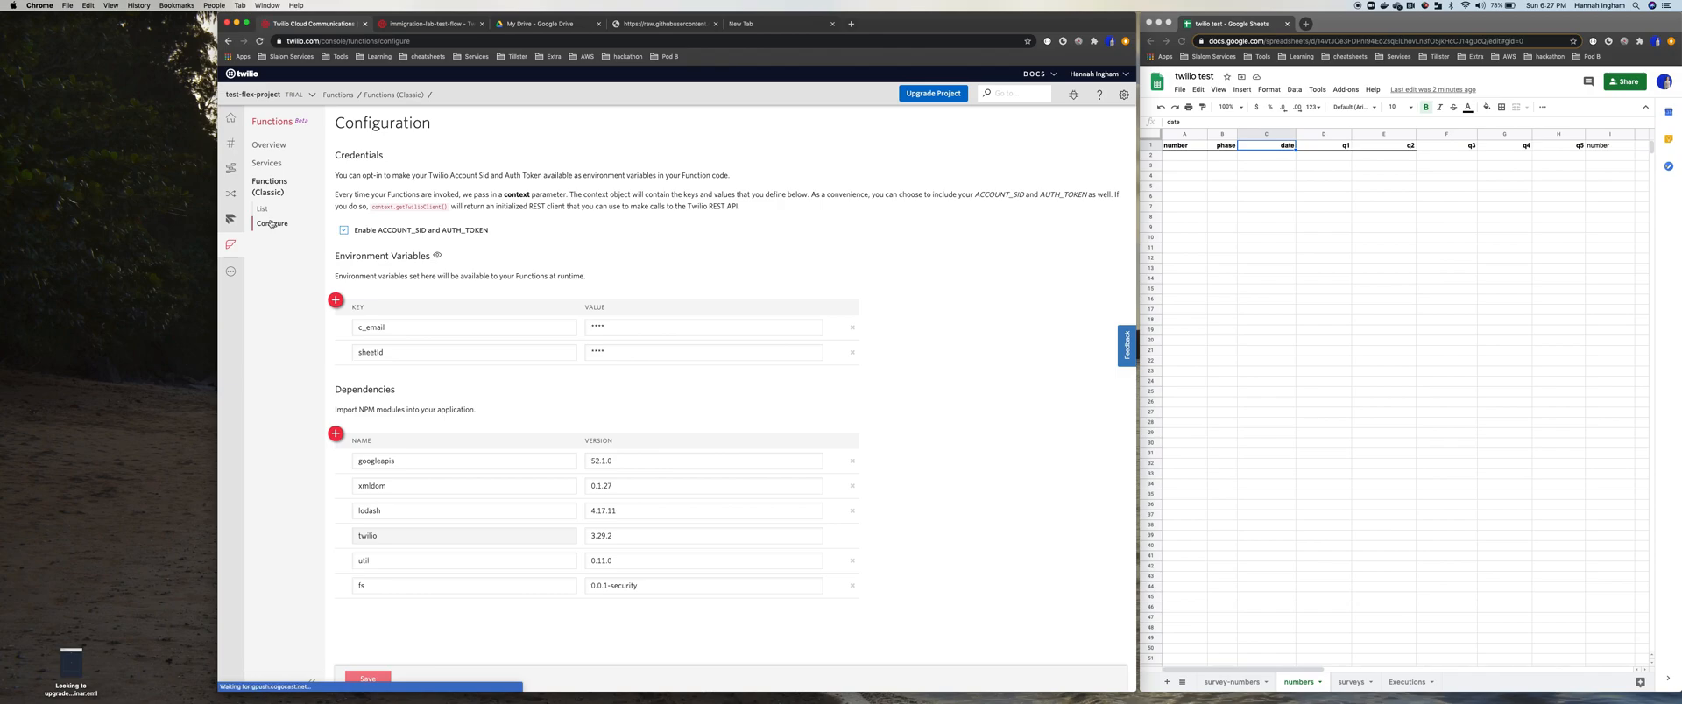
Check the c_email and sheetId variables and googleapis dependency, then return to test-twilio-handler's code
left_click(367, 678)
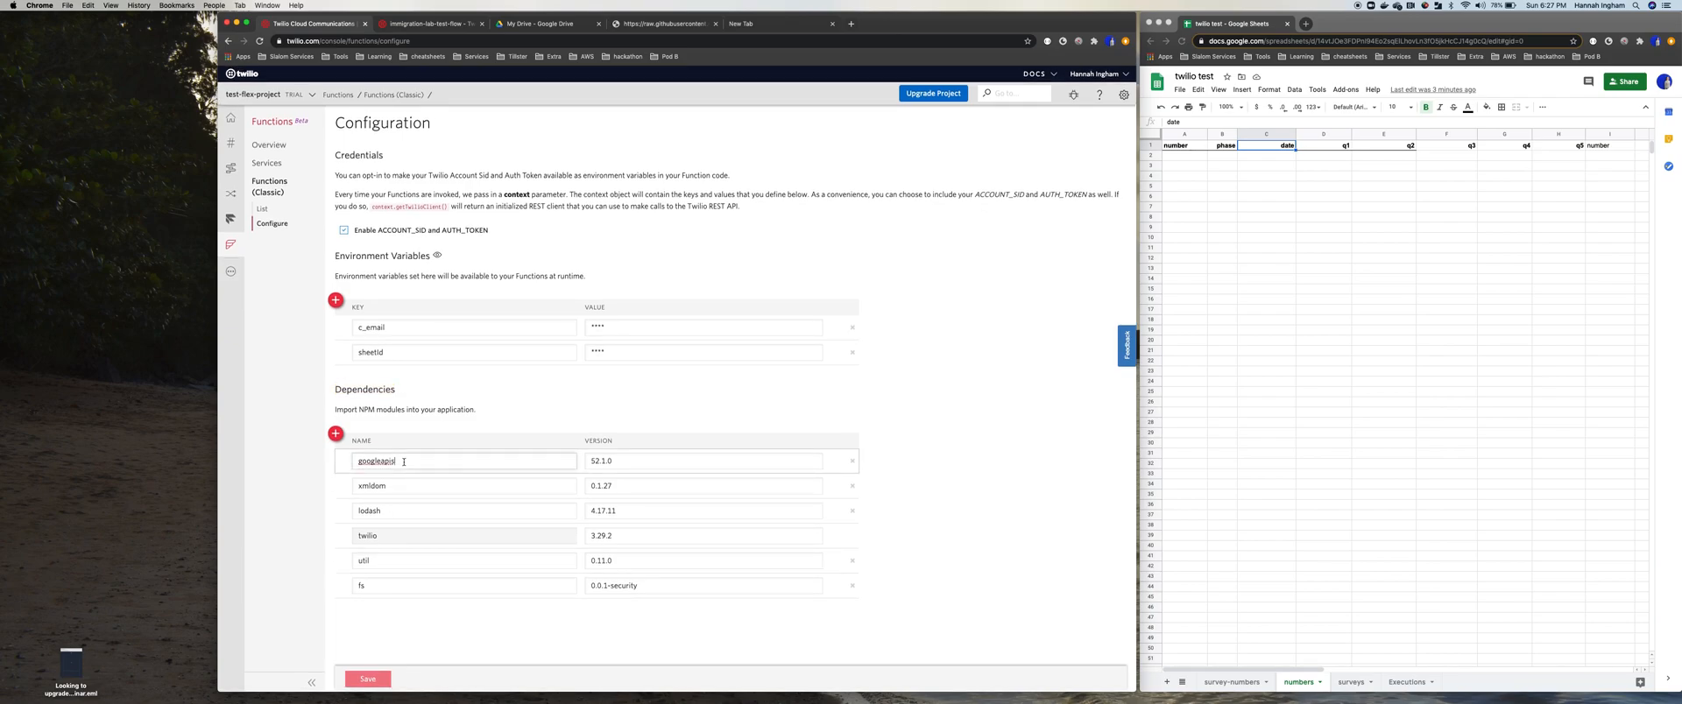
double_click(376, 461)
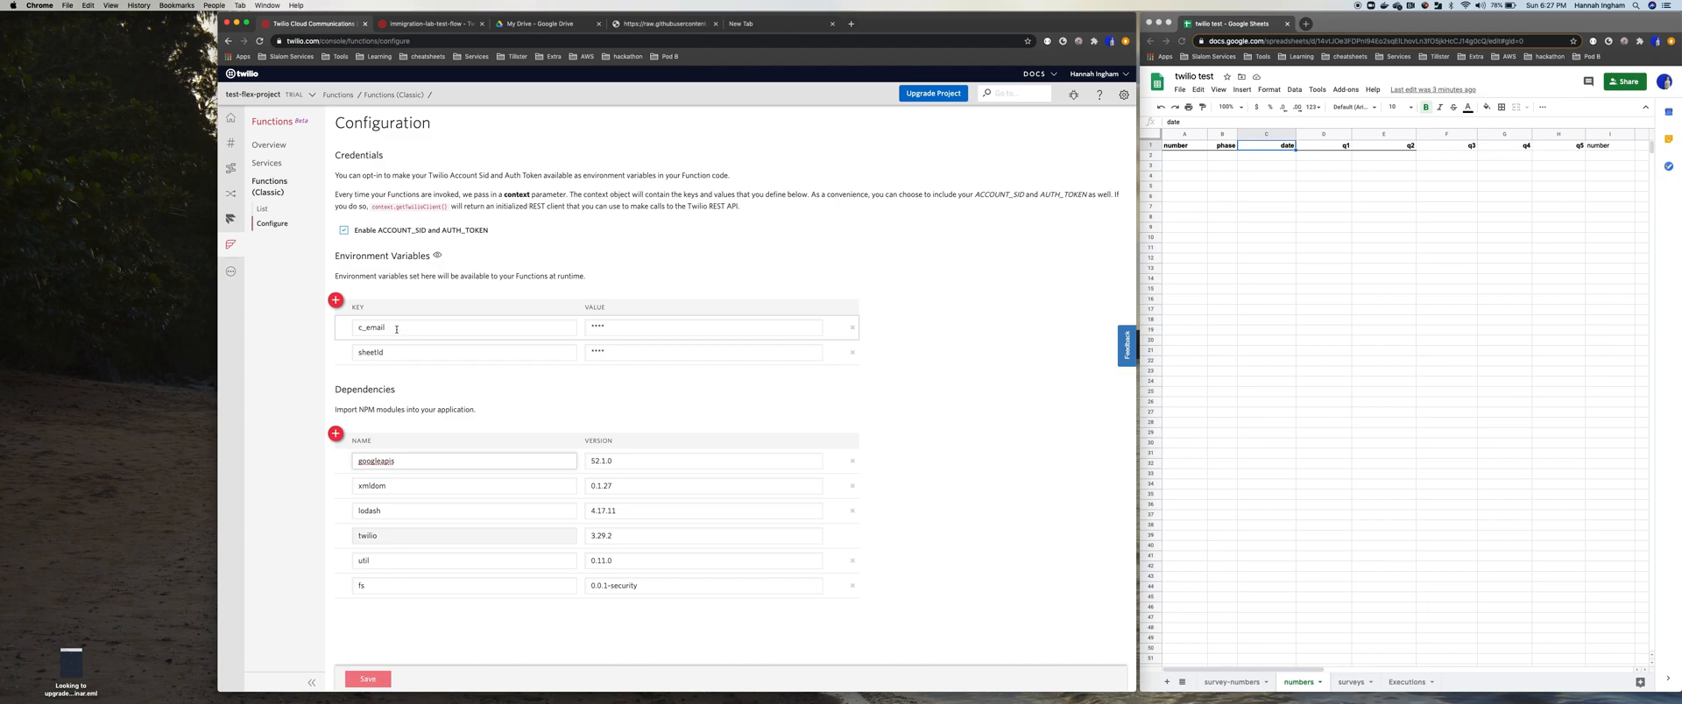
mouse_move(596, 327)
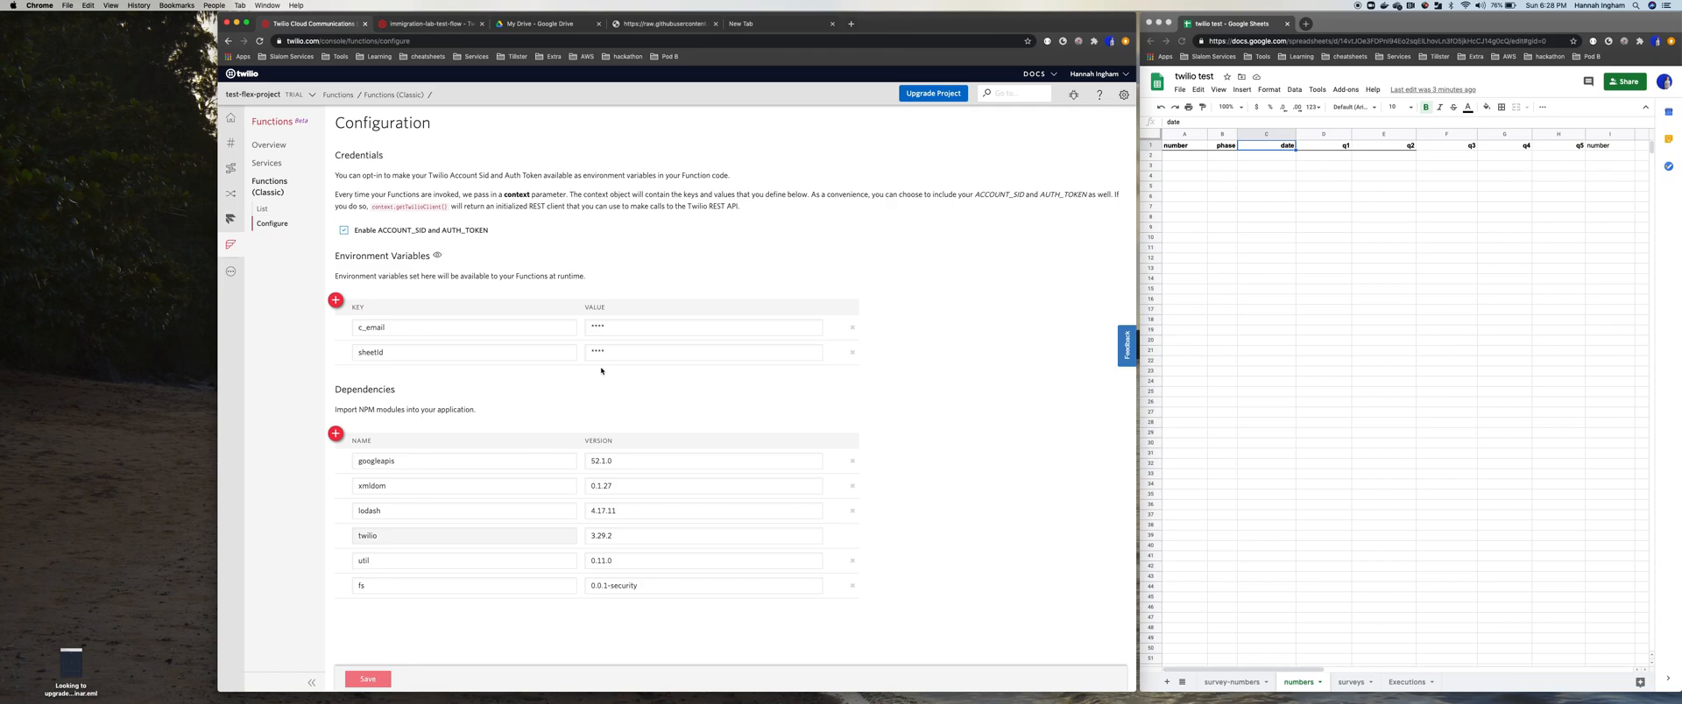
left_click(702, 352)
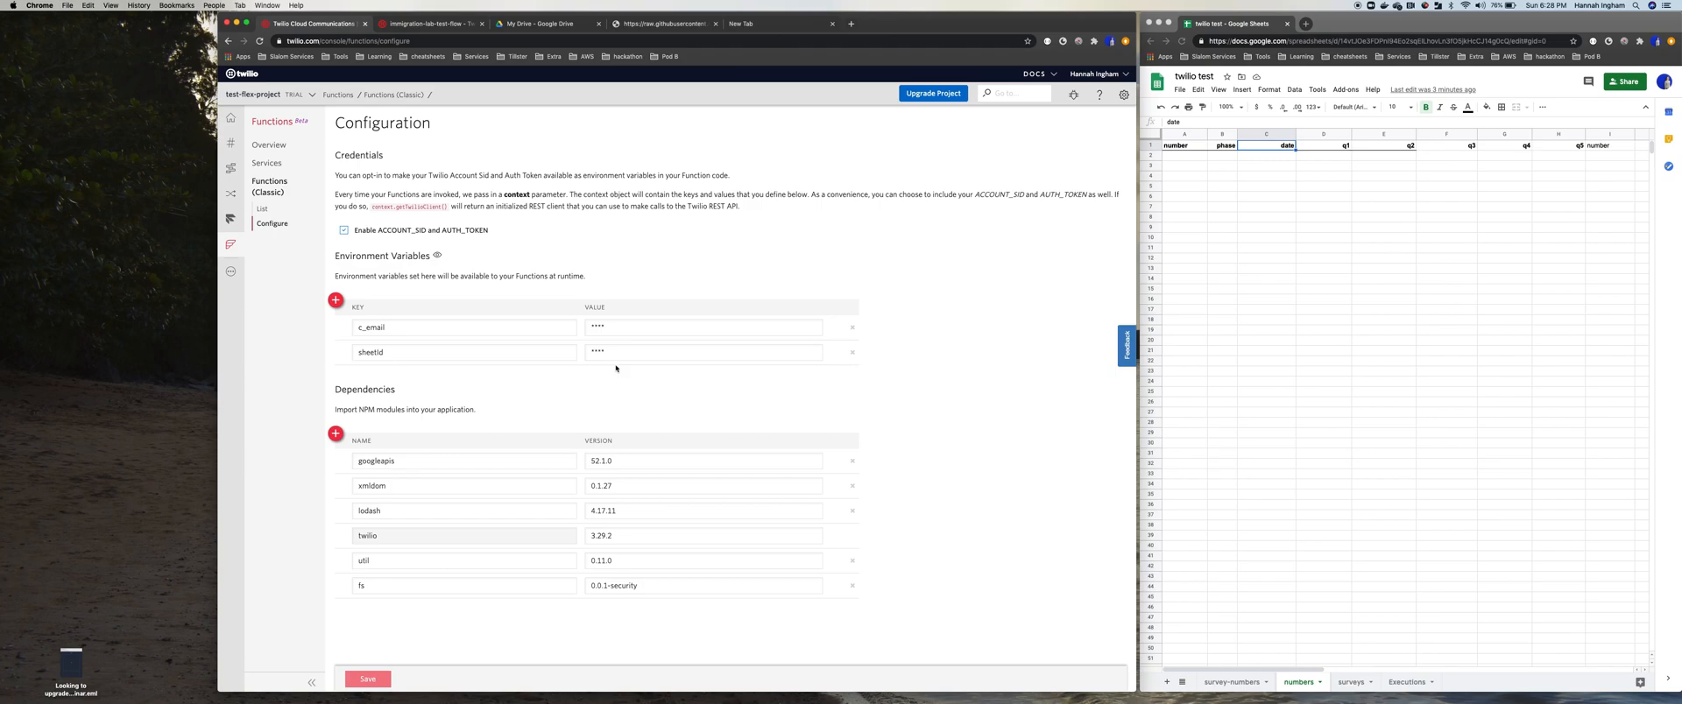
left_click(717, 327)
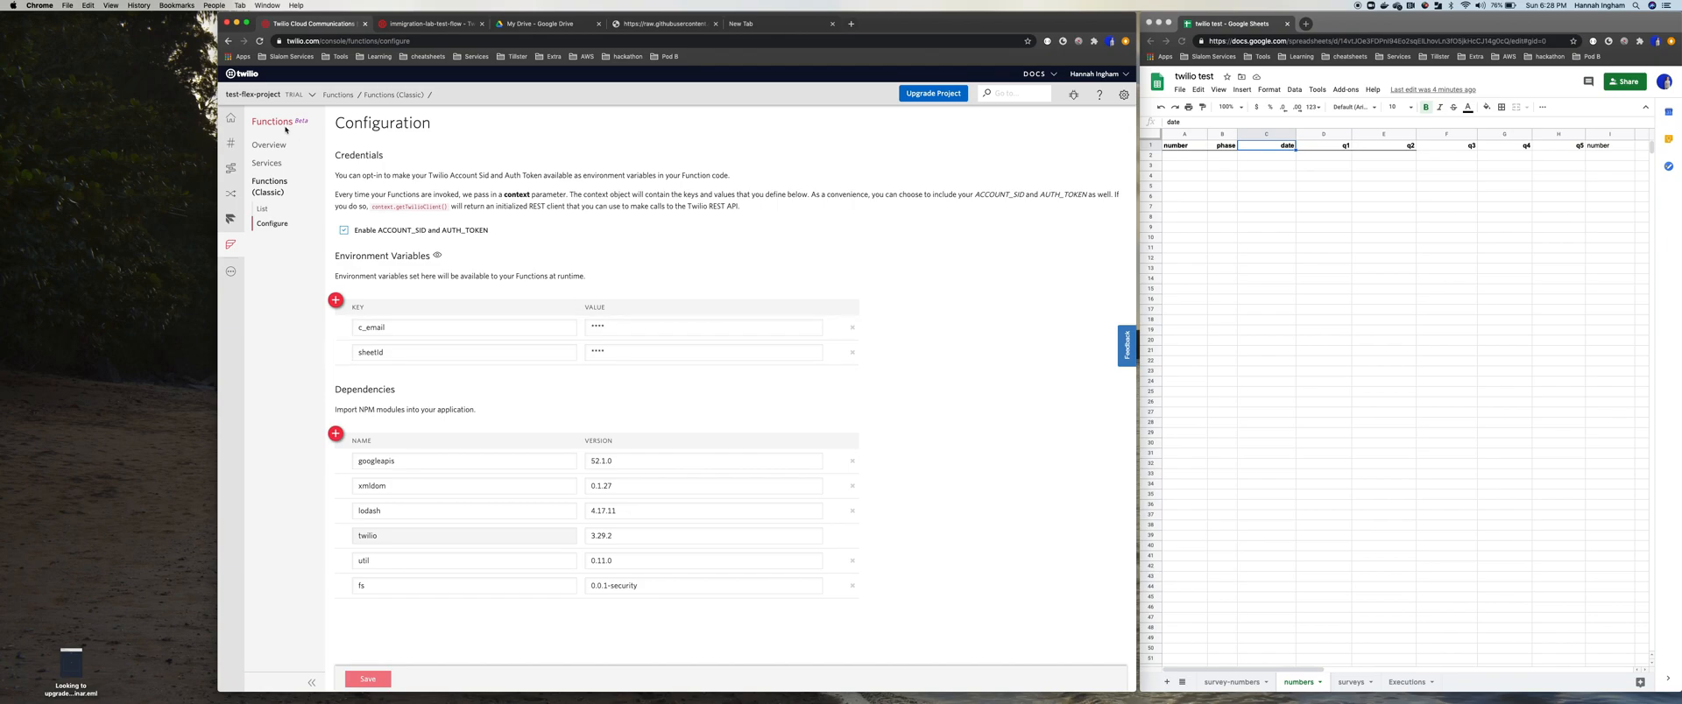
mouse_move(263, 210)
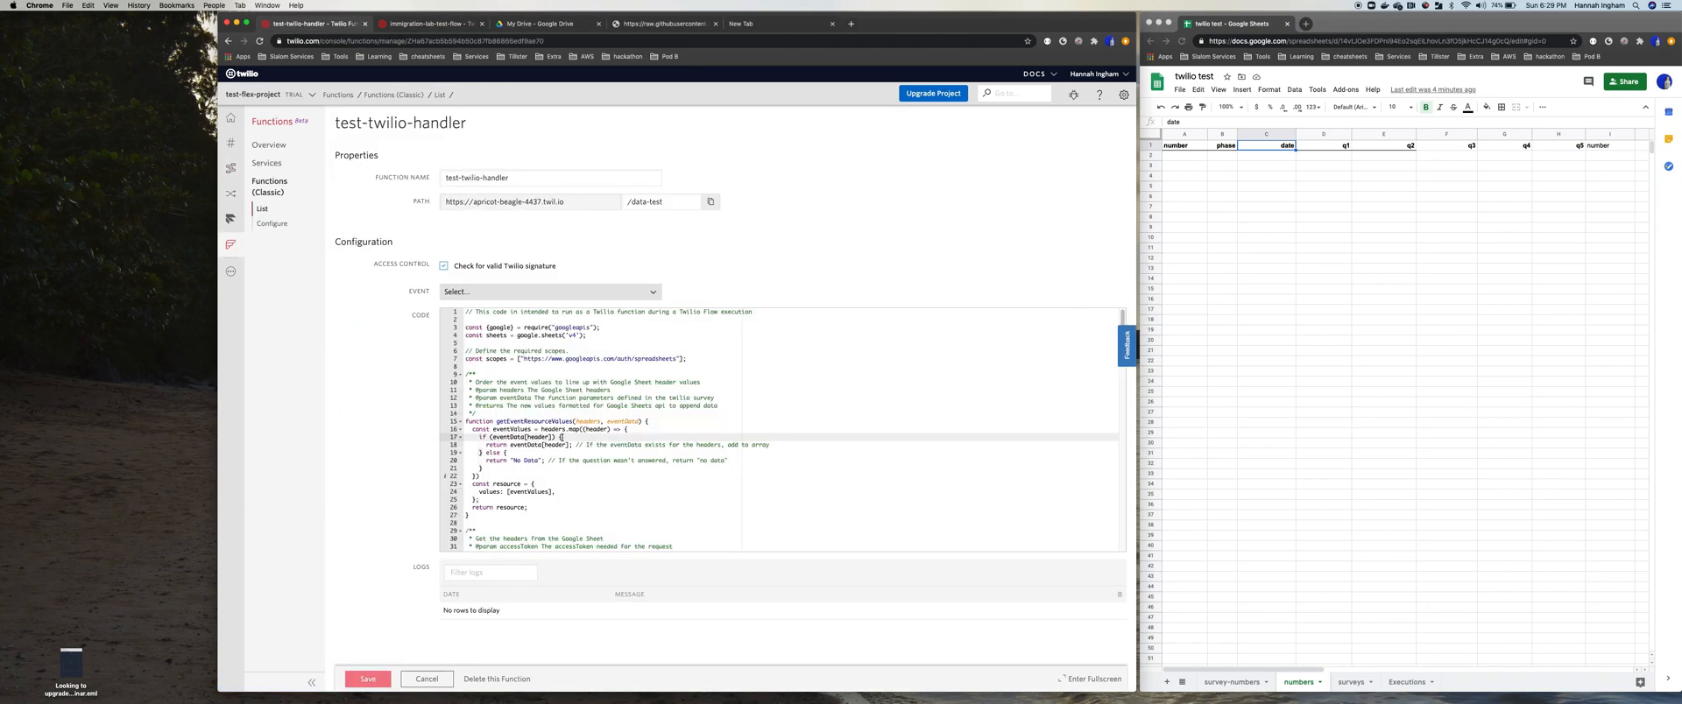
Paste the real service account private key over the placeholder in the JWT credentials
scroll("down", 3)
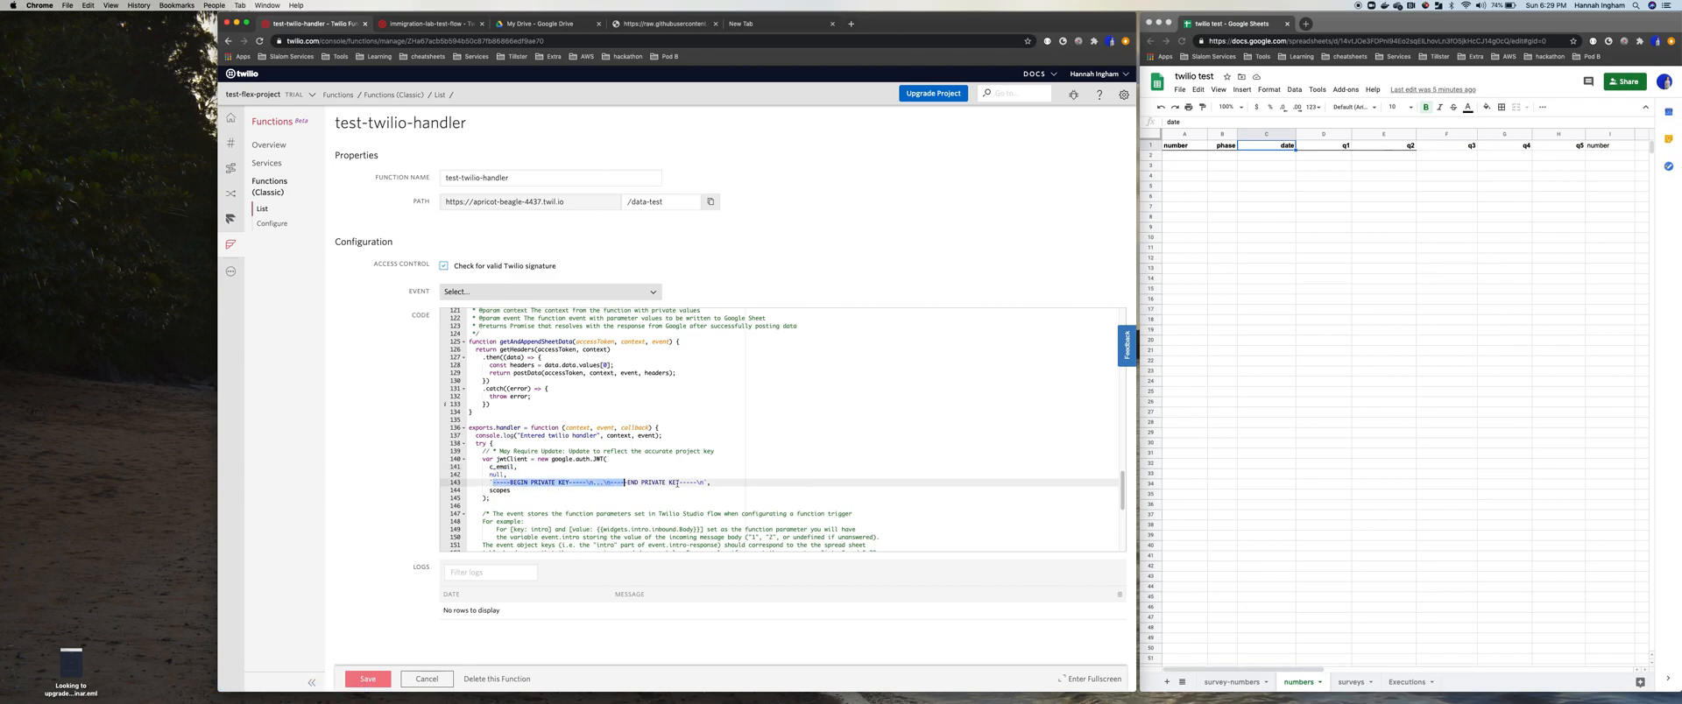
right_click(311, 23)
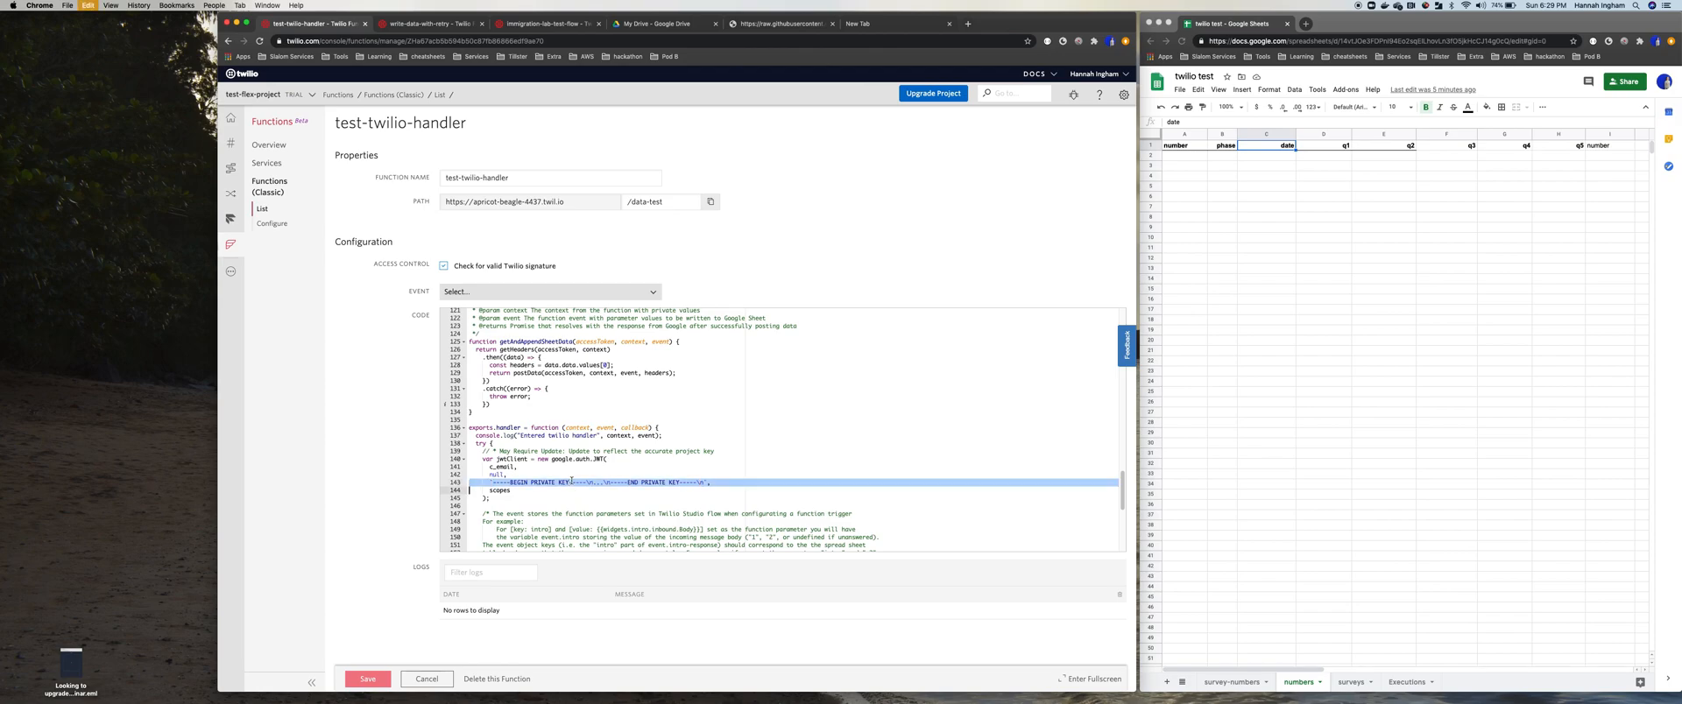
left_click(697, 483)
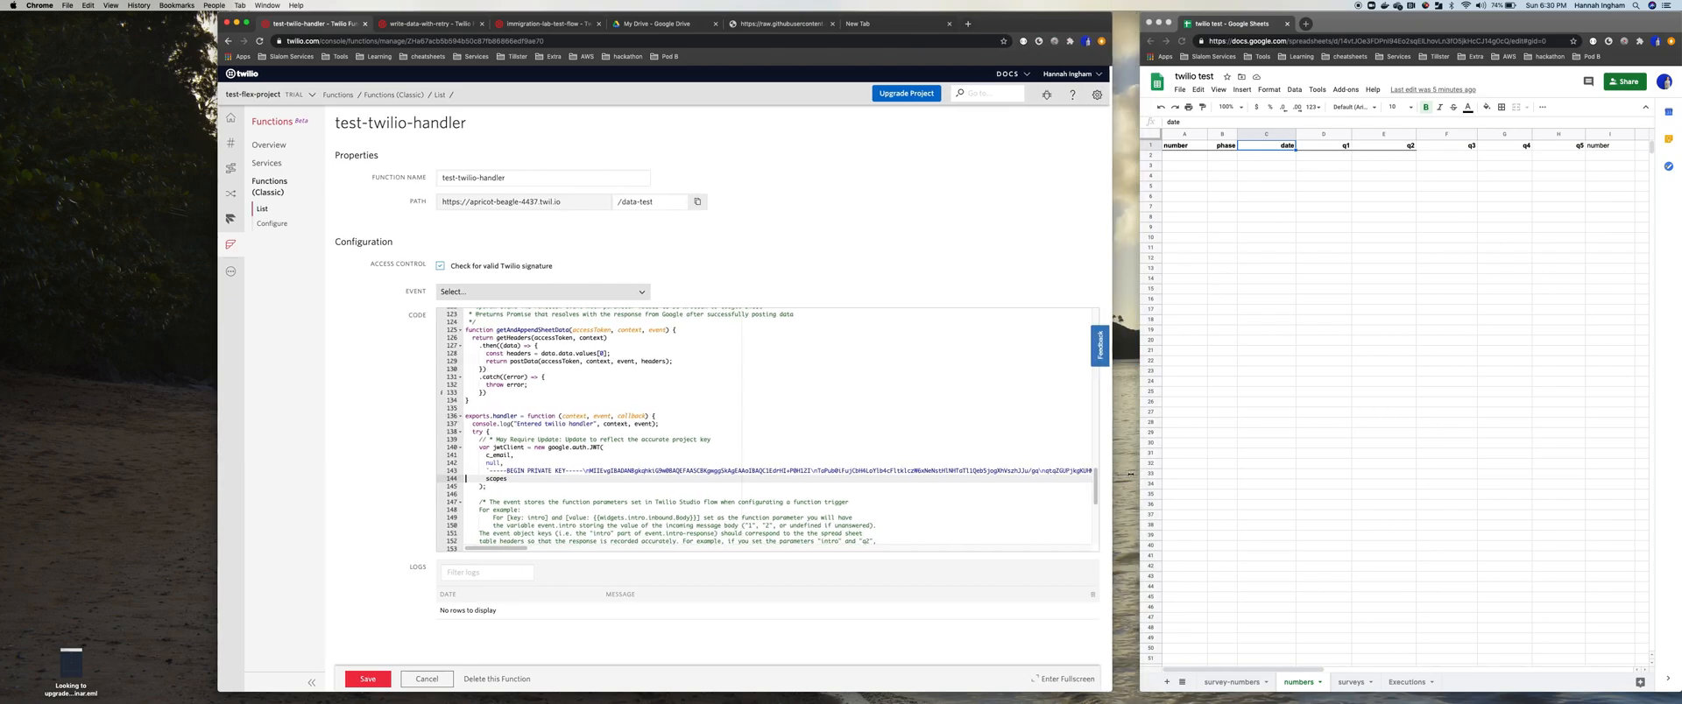
scroll("down", 3)
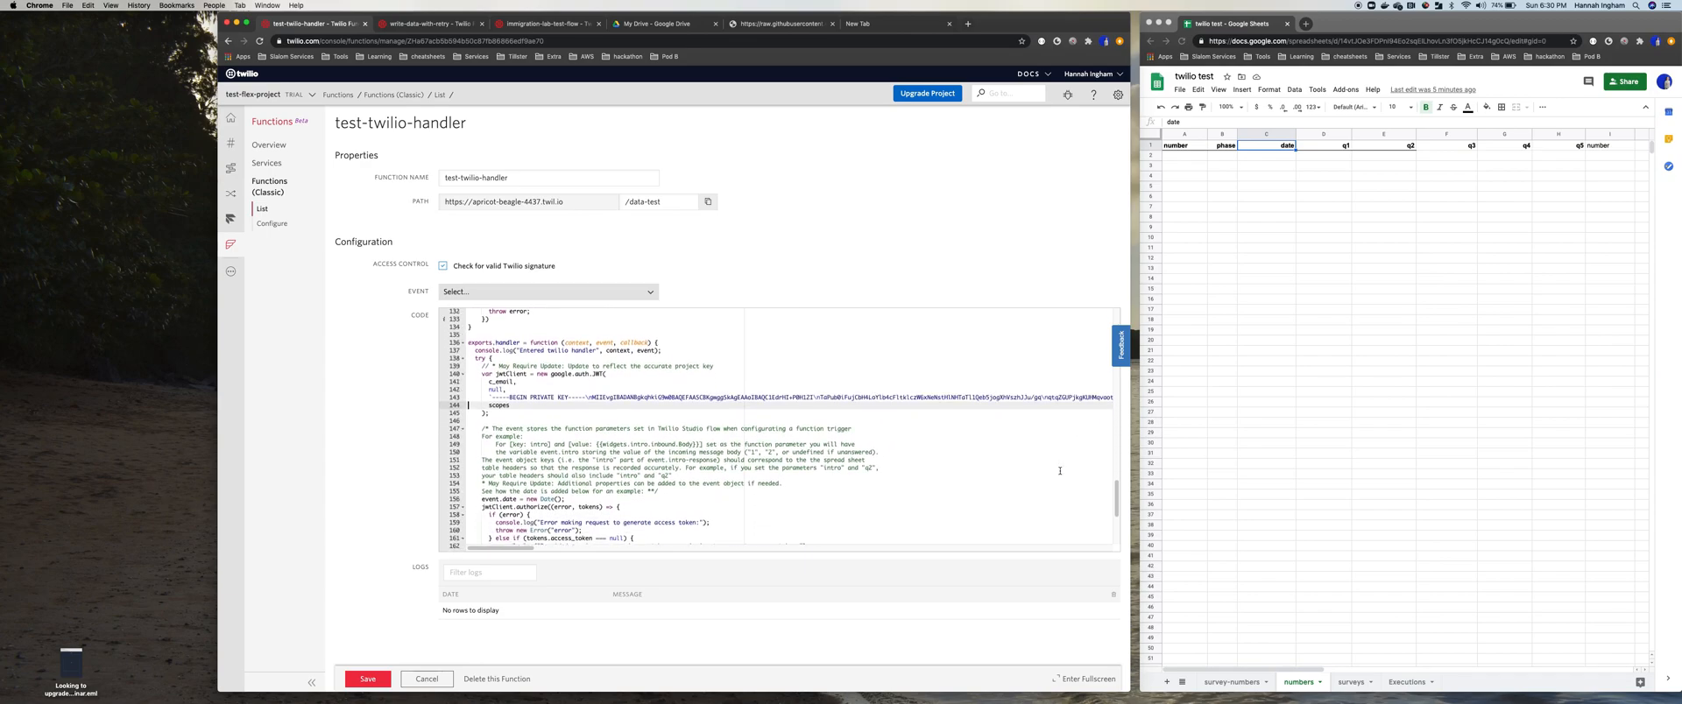
scroll("down", 3)
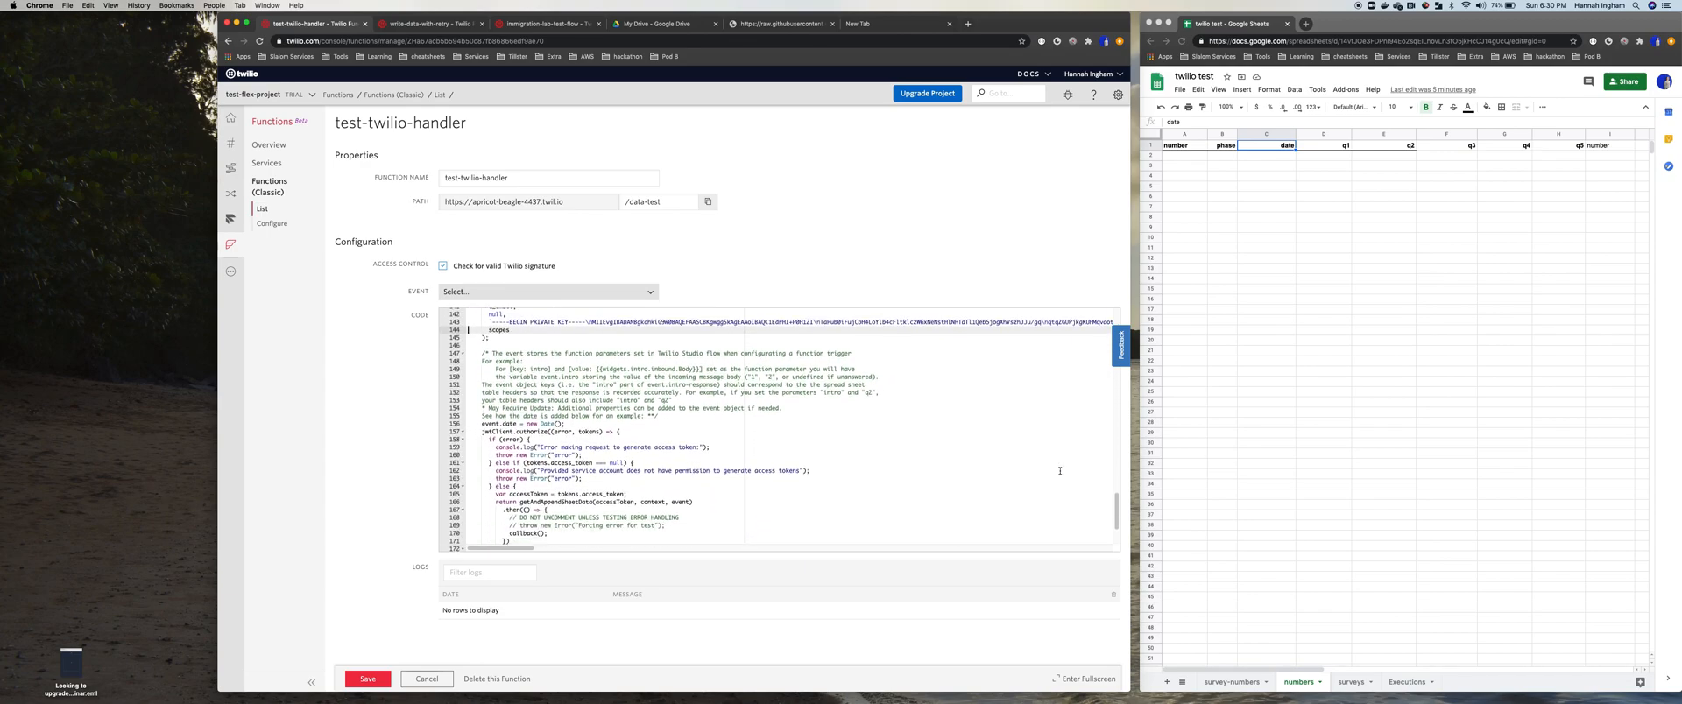
scroll("down", 3)
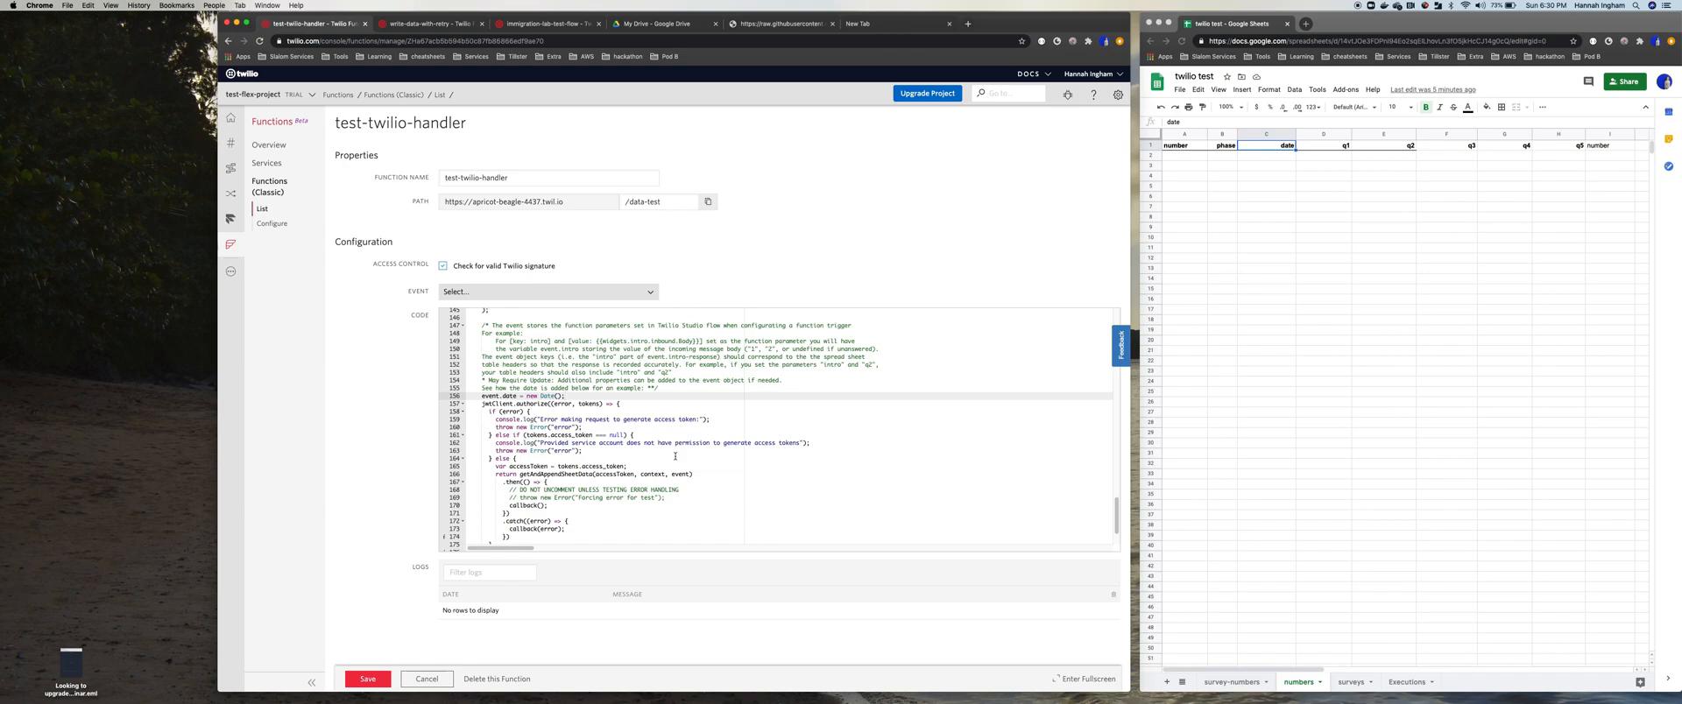
scroll("down", 3)
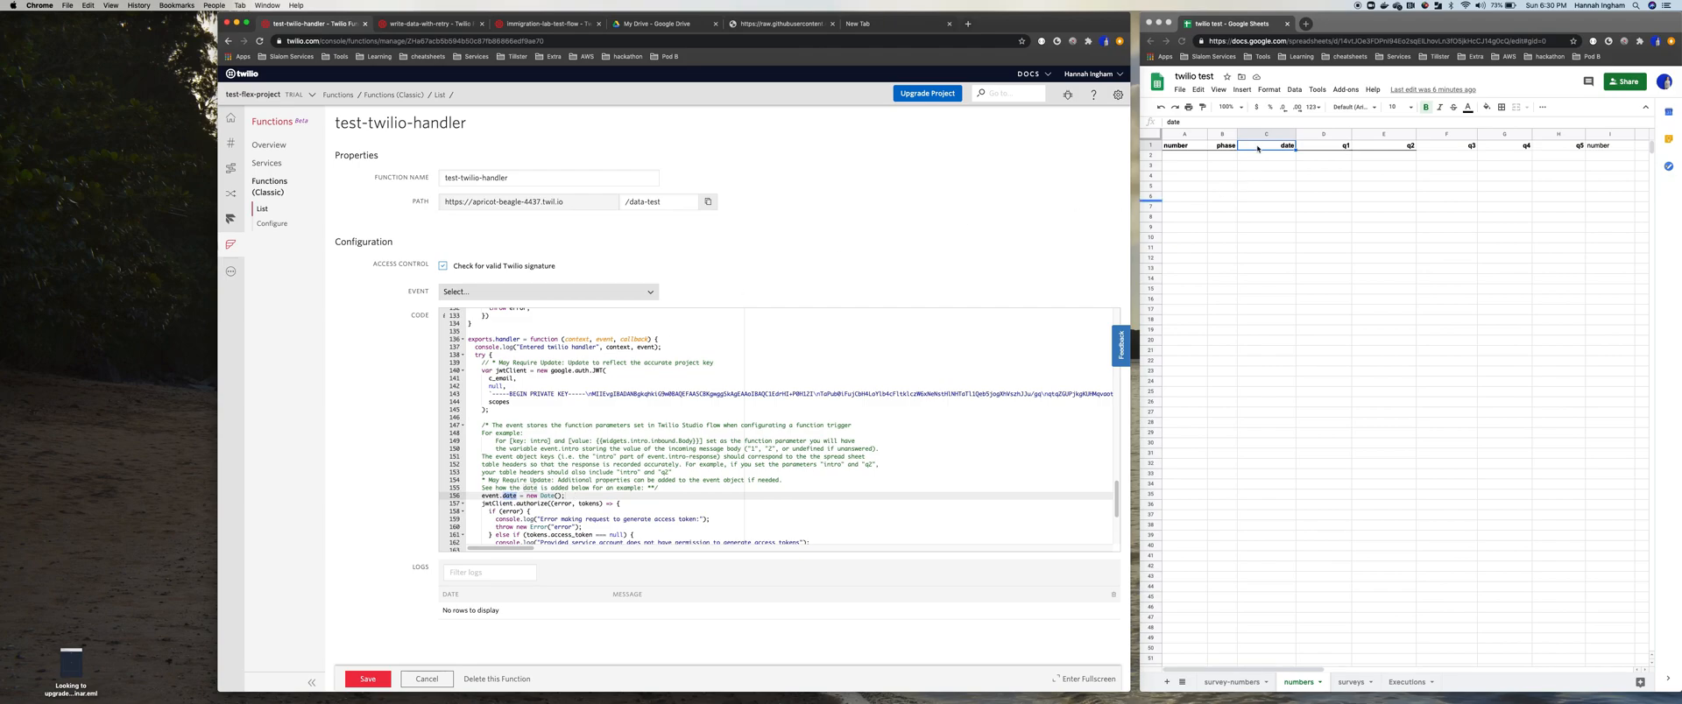
left_click(1394, 41)
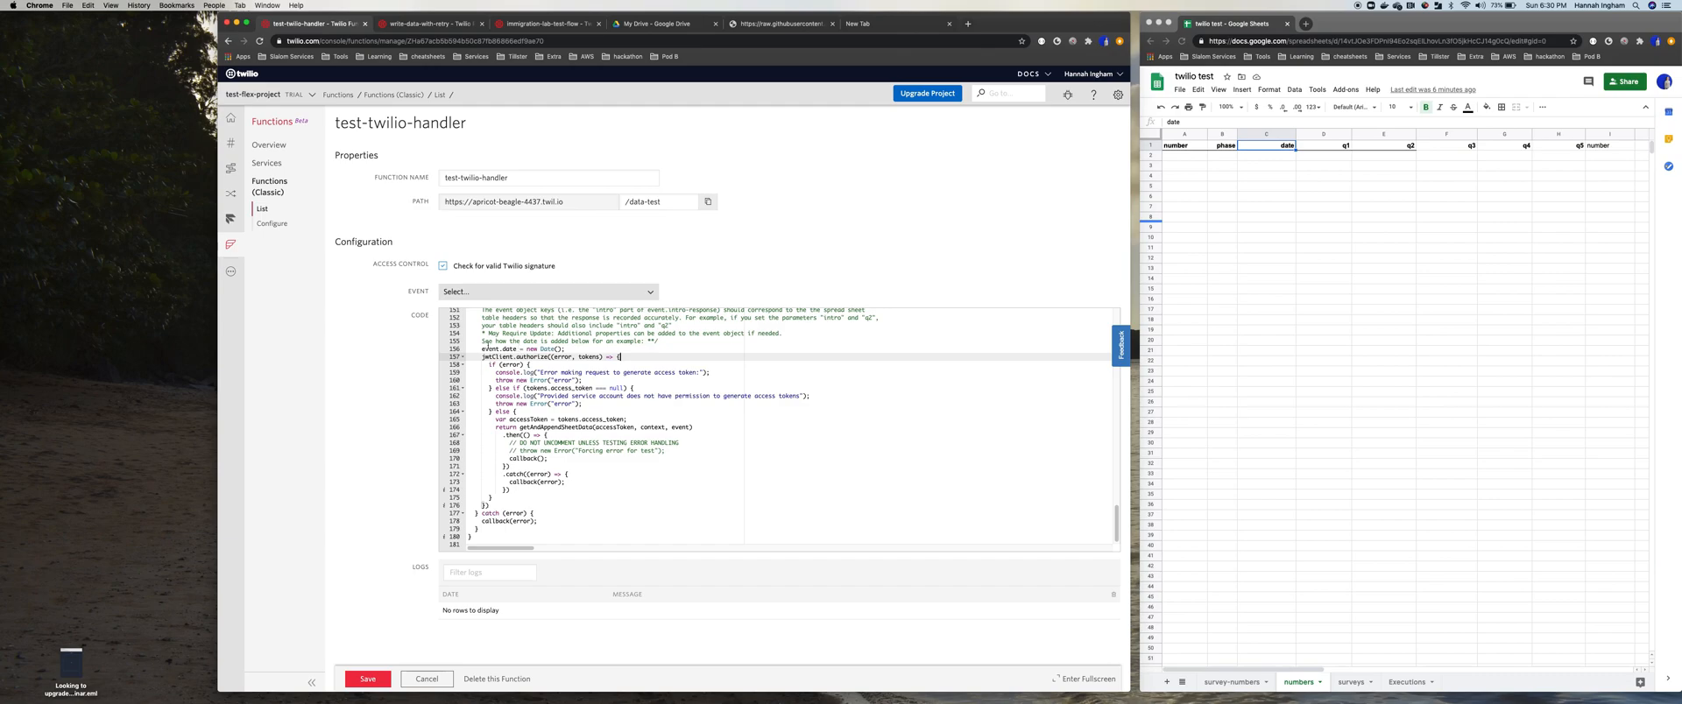
double_click(493, 356)
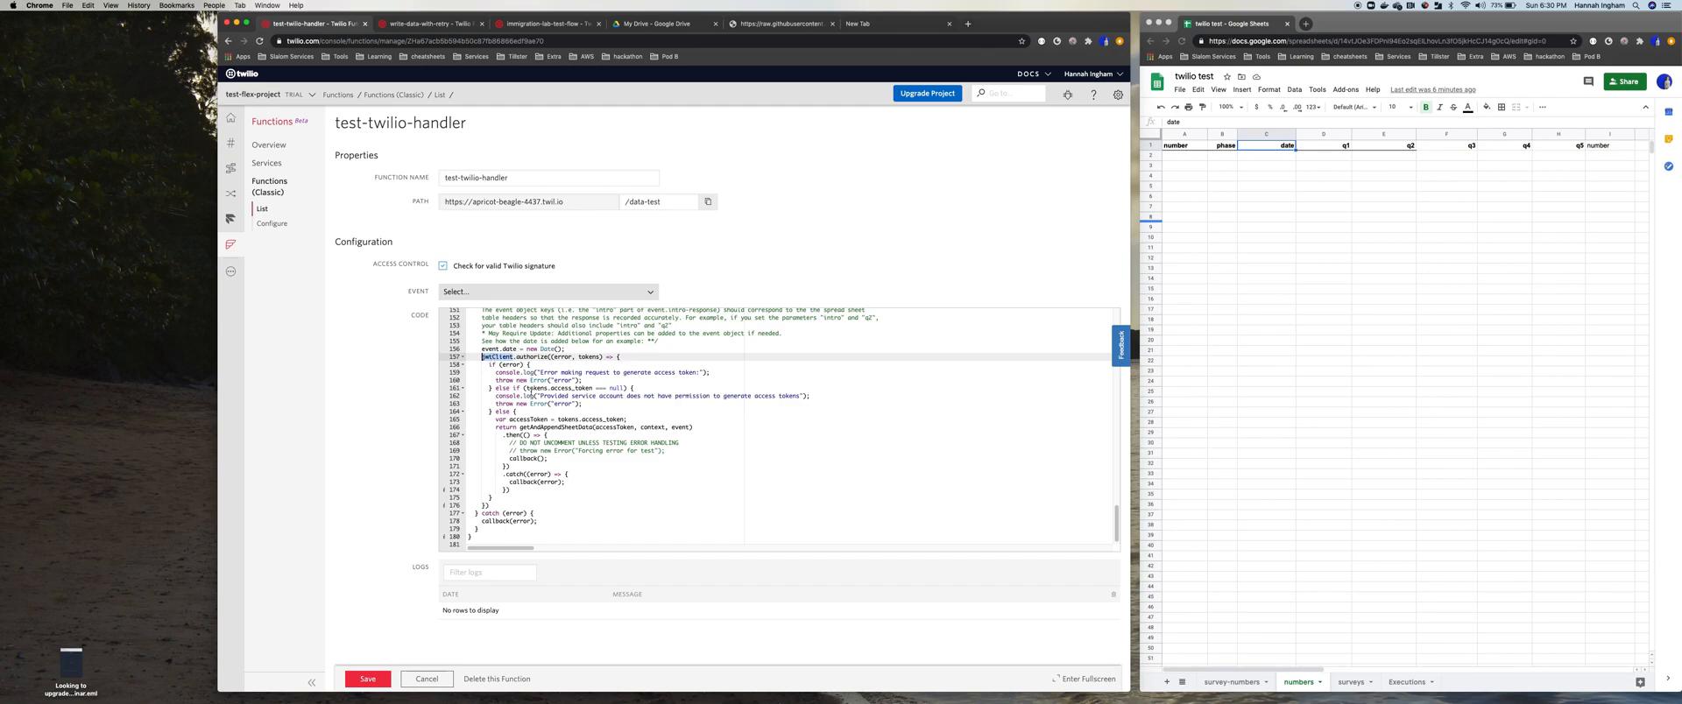